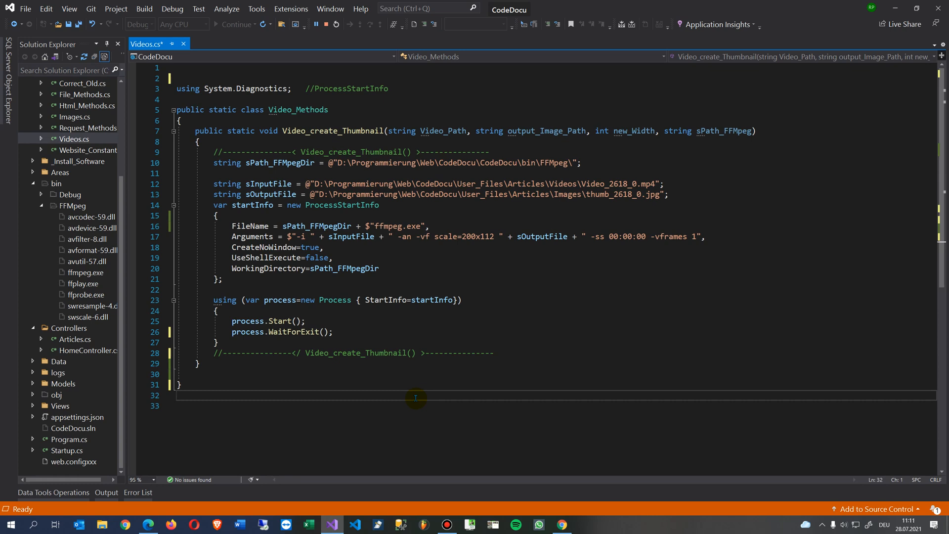
mouse_move(419, 341)
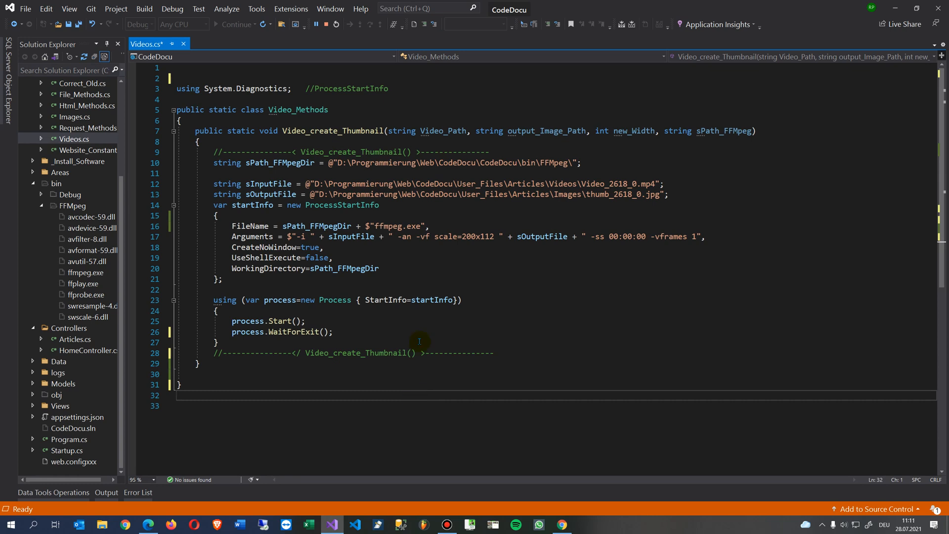
mouse_move(227, 413)
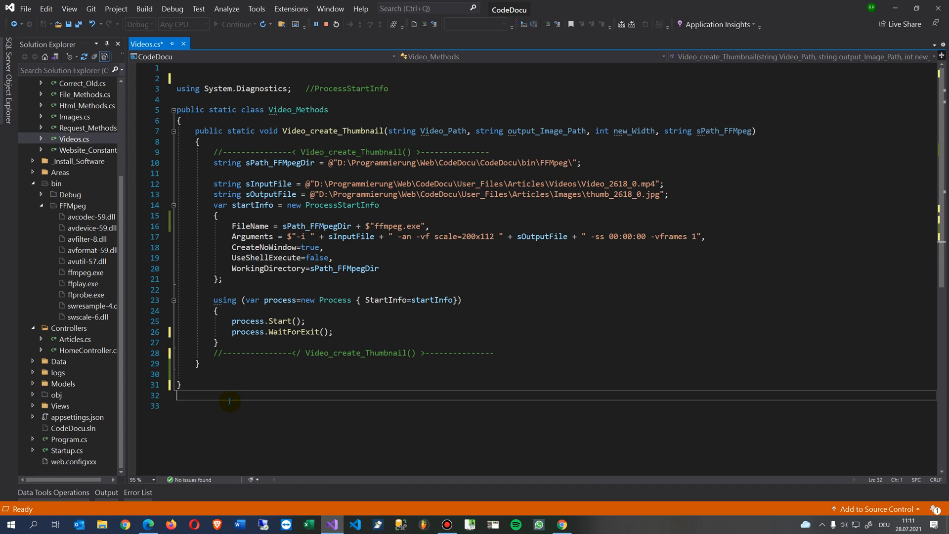
mouse_move(369, 226)
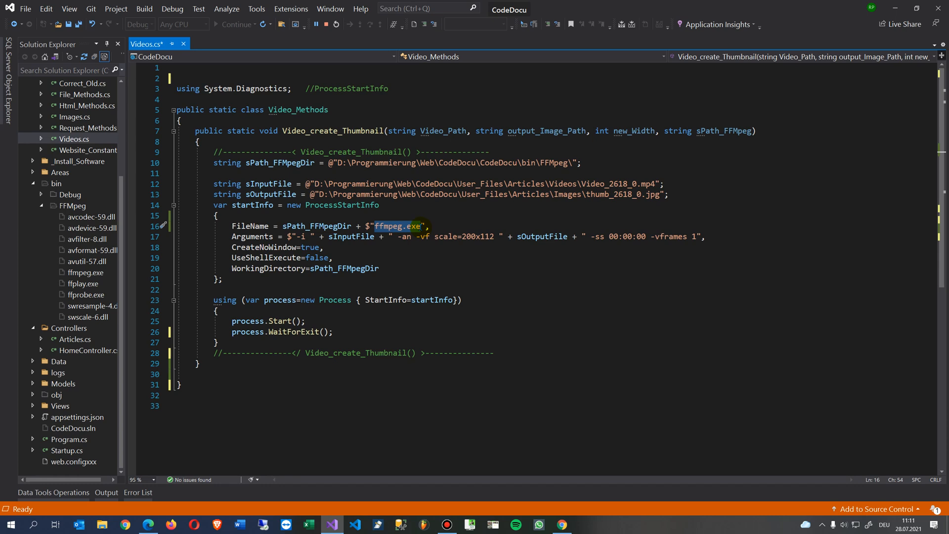
mouse_move(415, 227)
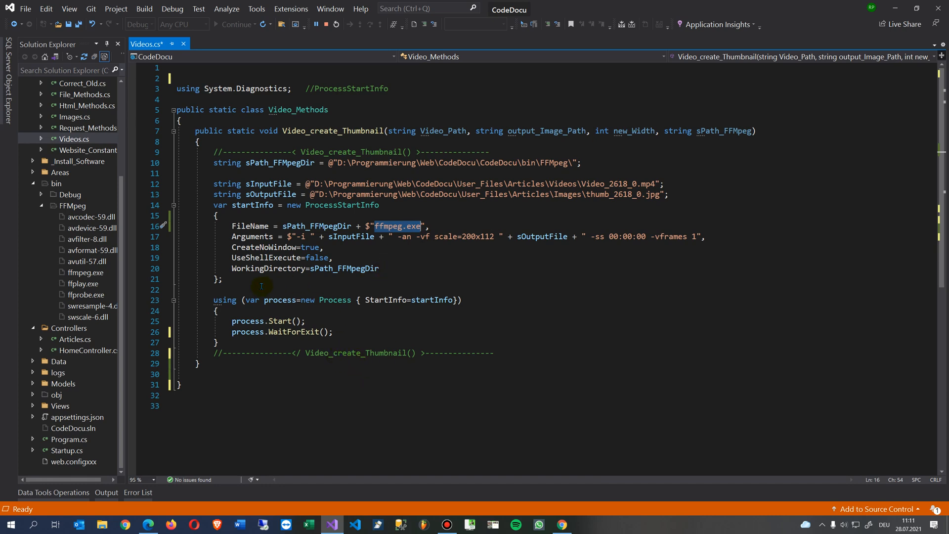
Build CodeDocu, select the Video_create_Thumbnail method body, and run the app in IIS Express.
click(253, 289)
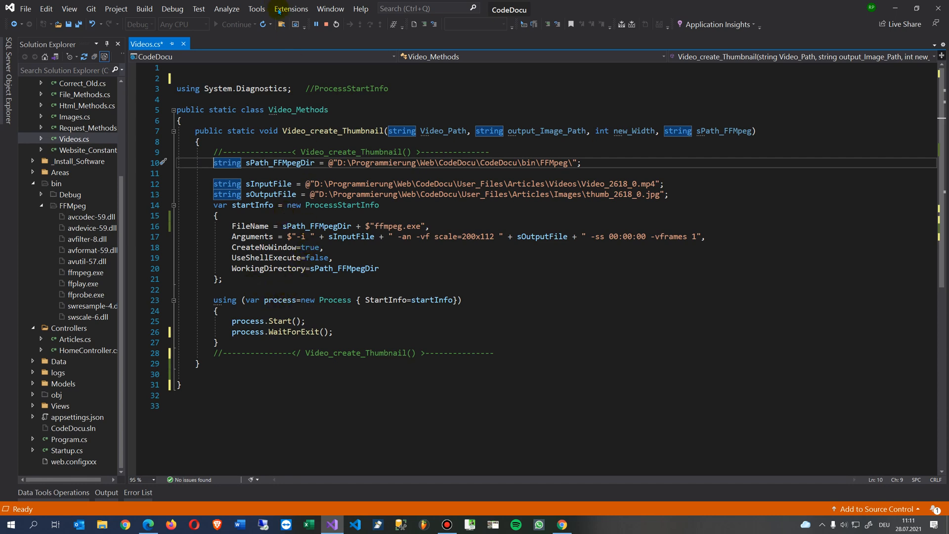
mouse_move(326, 25)
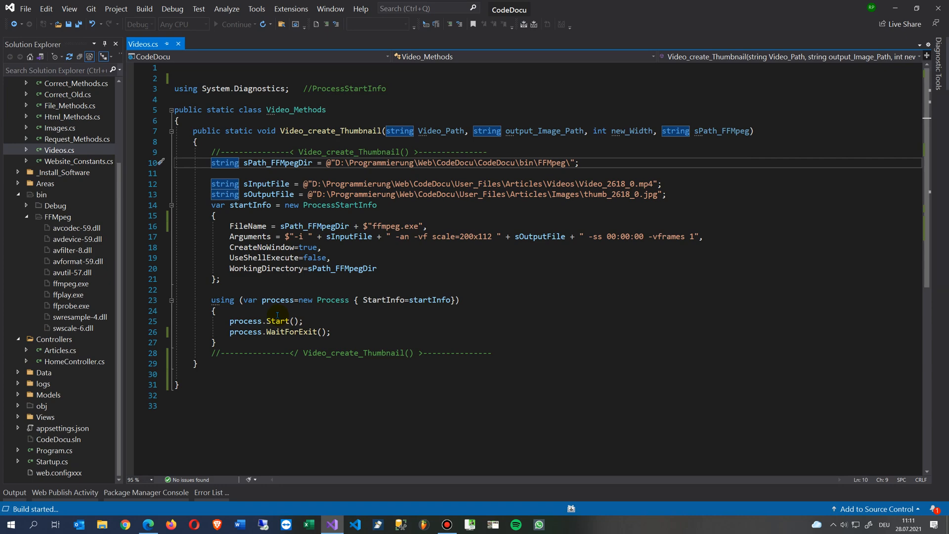
drag(191, 131, 369, 353)
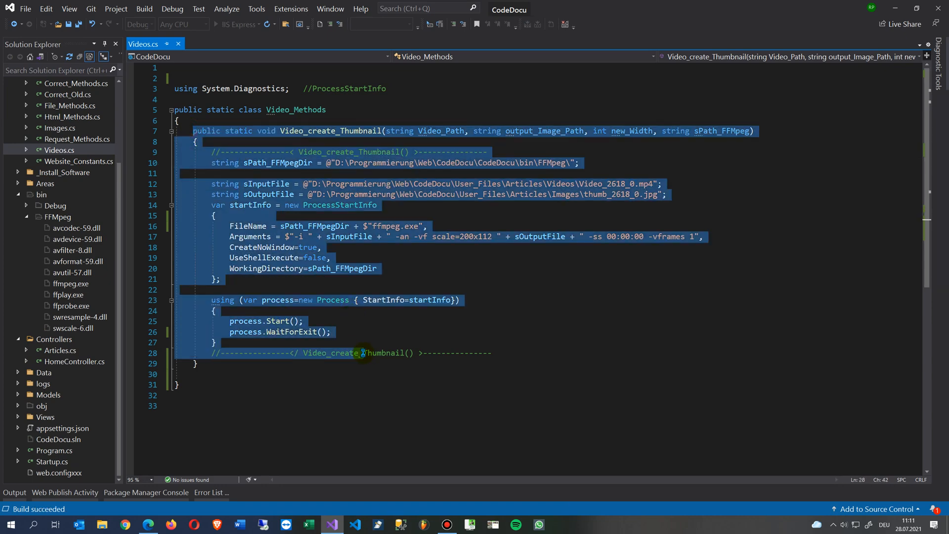
click(280, 24)
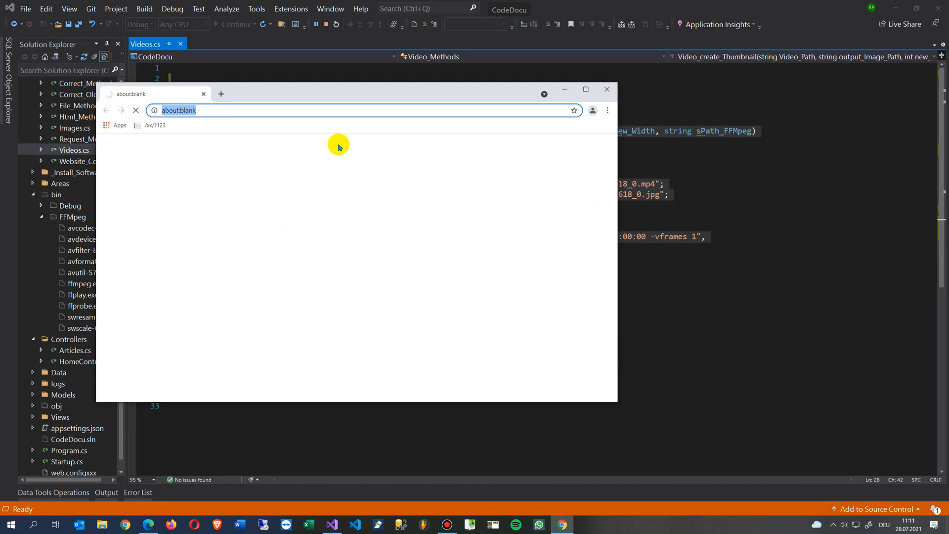
mouse_move(206, 151)
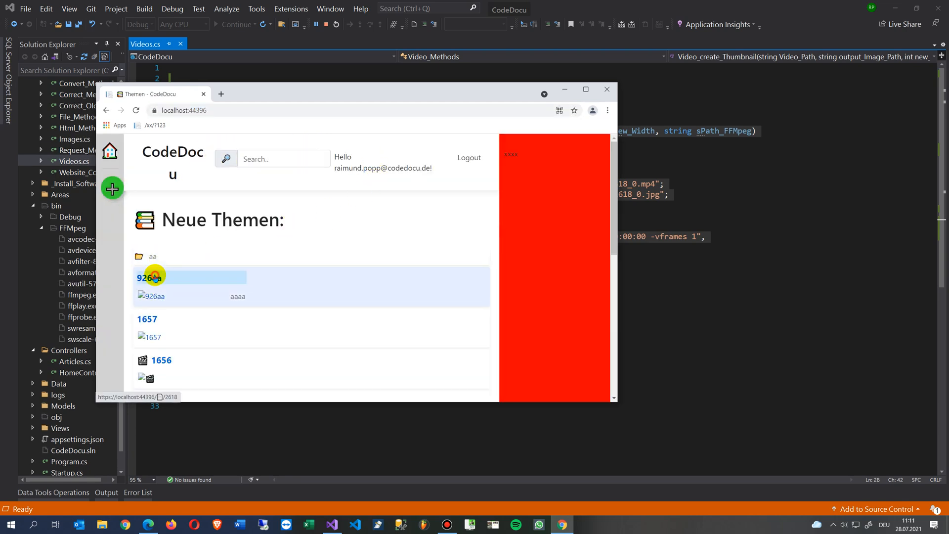
Open the 926aa article (2618) for editing and begin adding a video.
click(148, 277)
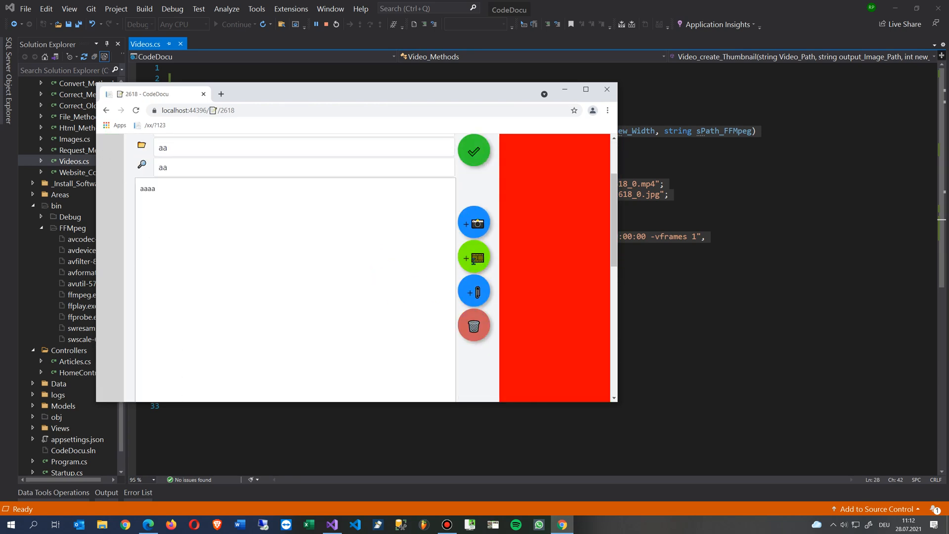
mouse_move(474, 259)
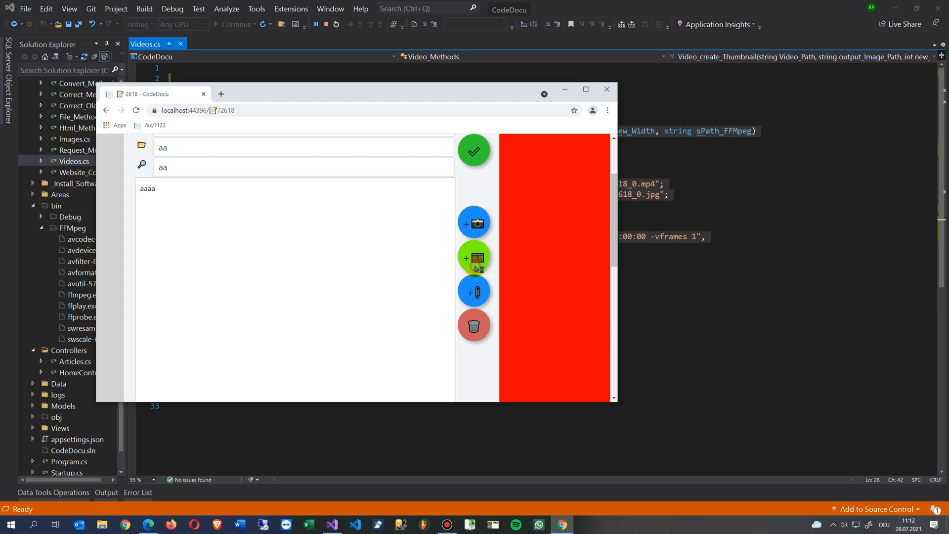
click(474, 257)
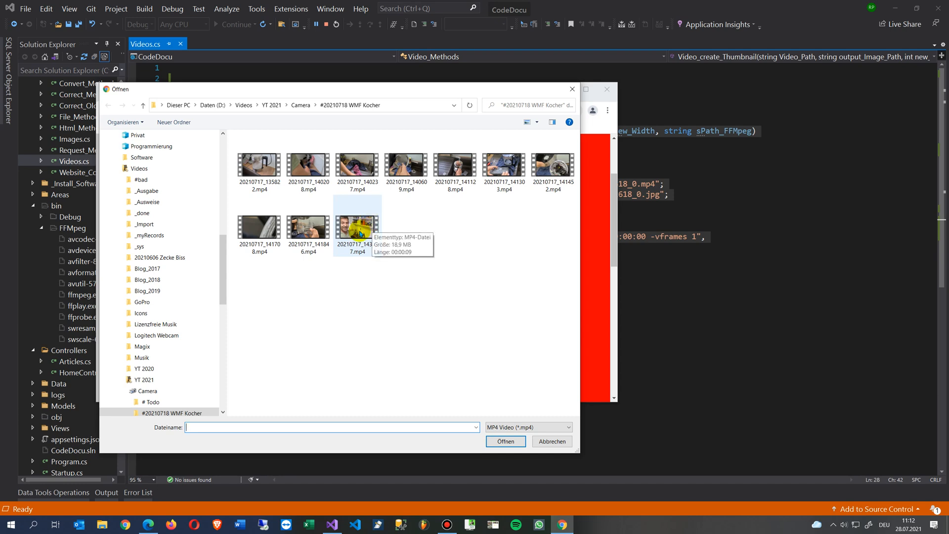
mouse_move(353, 208)
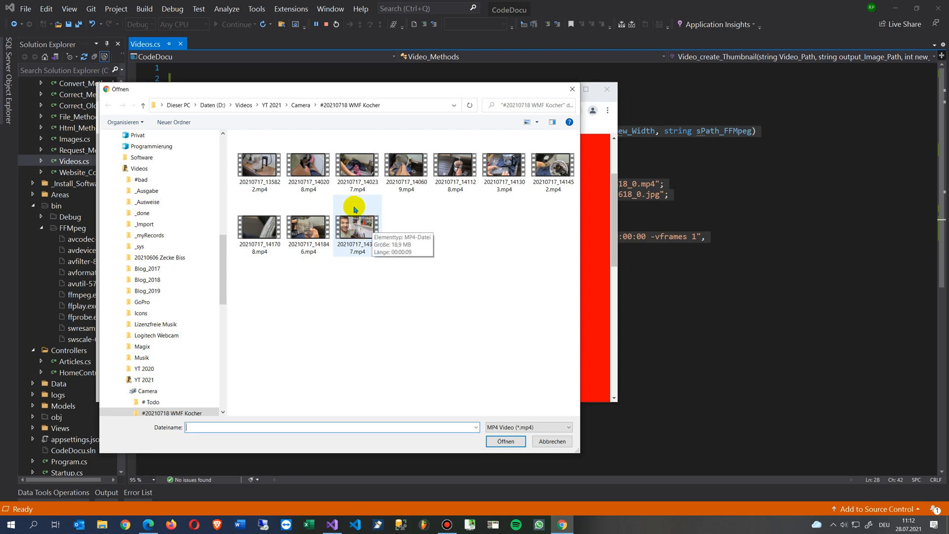
Pick 20210717_143147.mp4 in the Open dialog and bring up File Explorer.
click(356, 224)
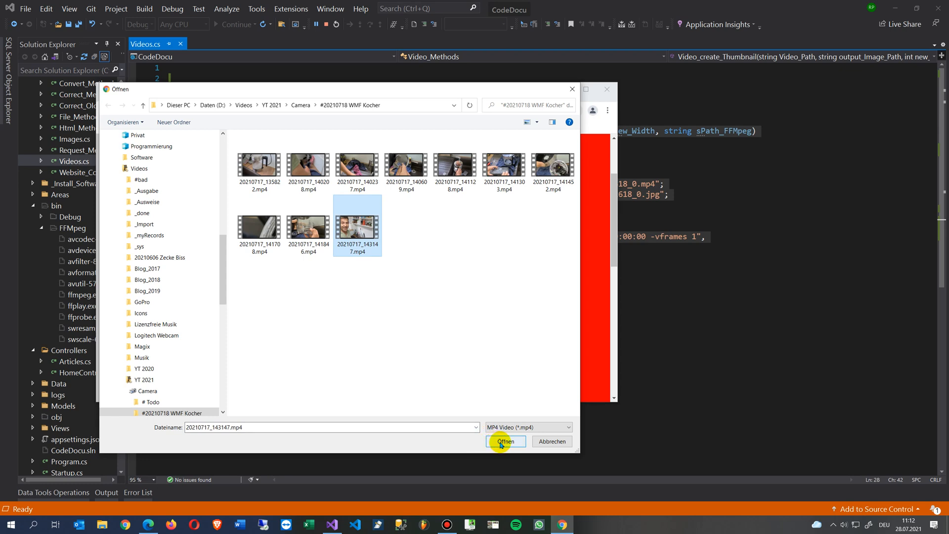
right_click(102, 525)
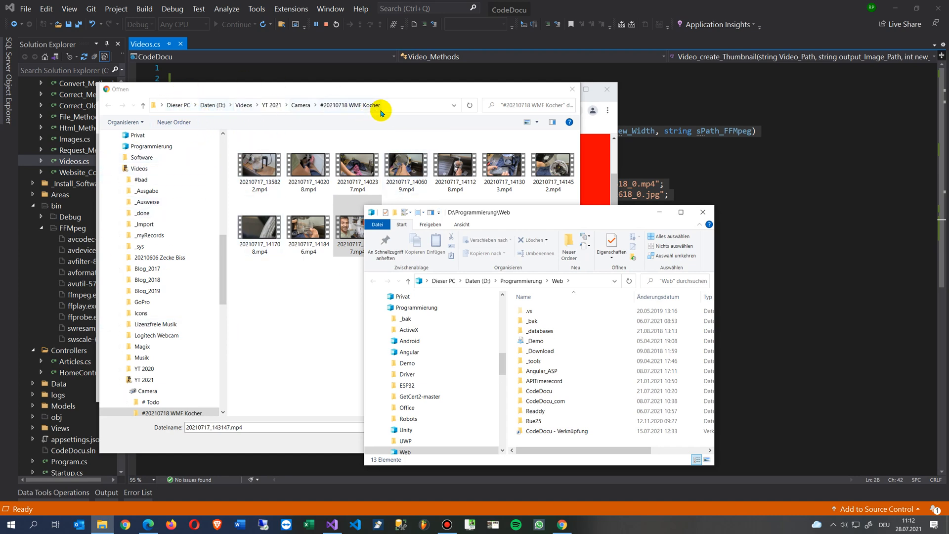
mouse_move(522, 218)
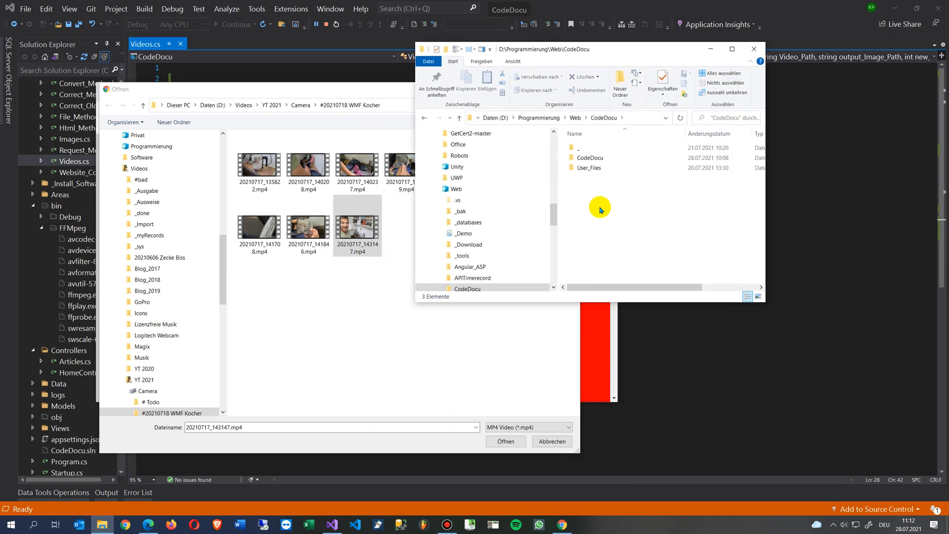
Browse to User_Files\Articles\Videos in File Explorer and delete its seven existing videos.
click(590, 157)
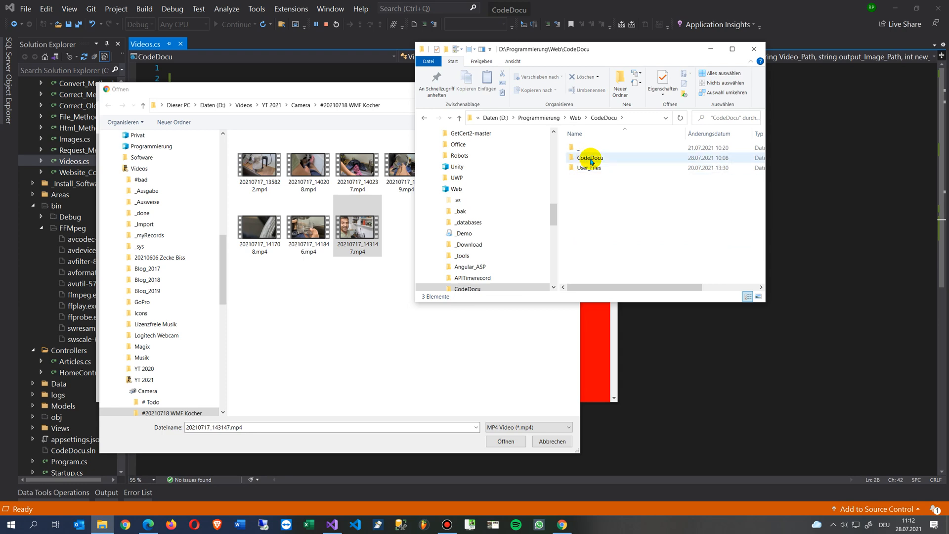
click(589, 167)
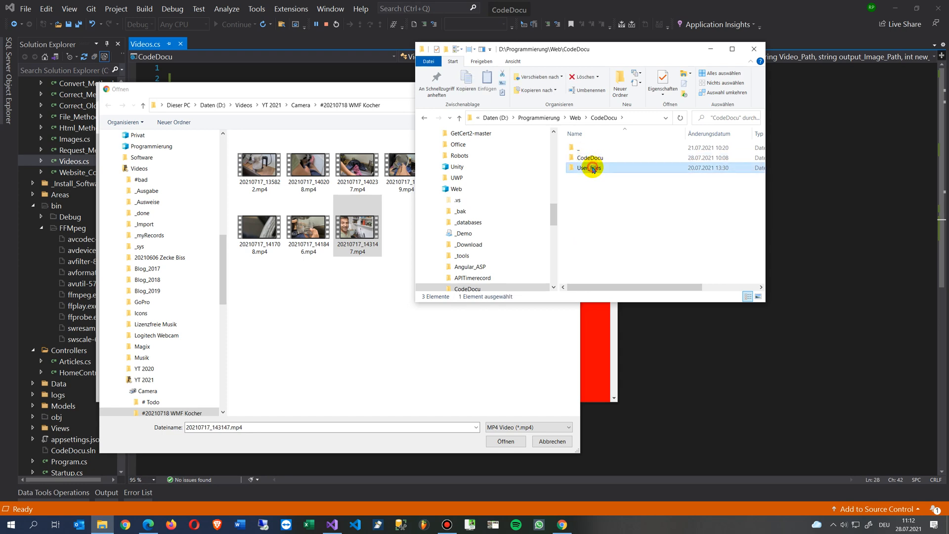
double_click(588, 167)
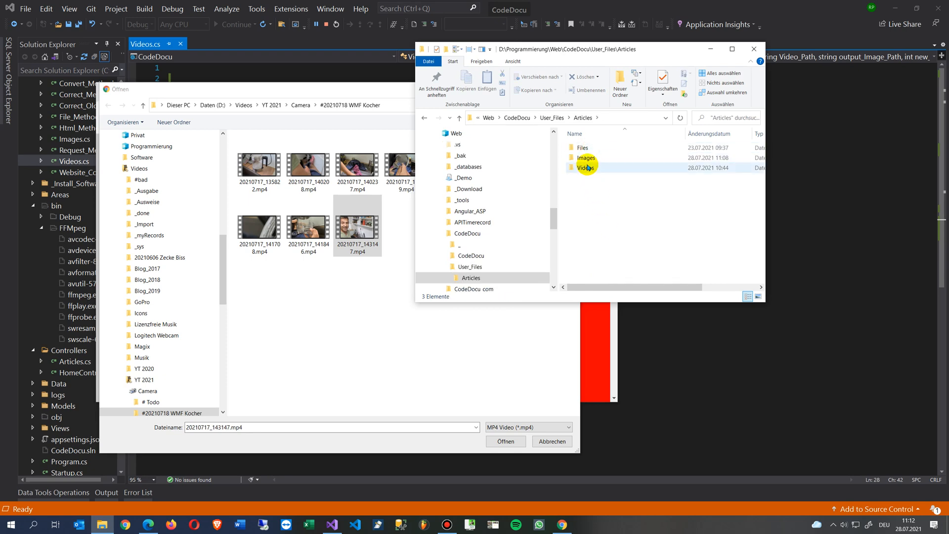
click(586, 167)
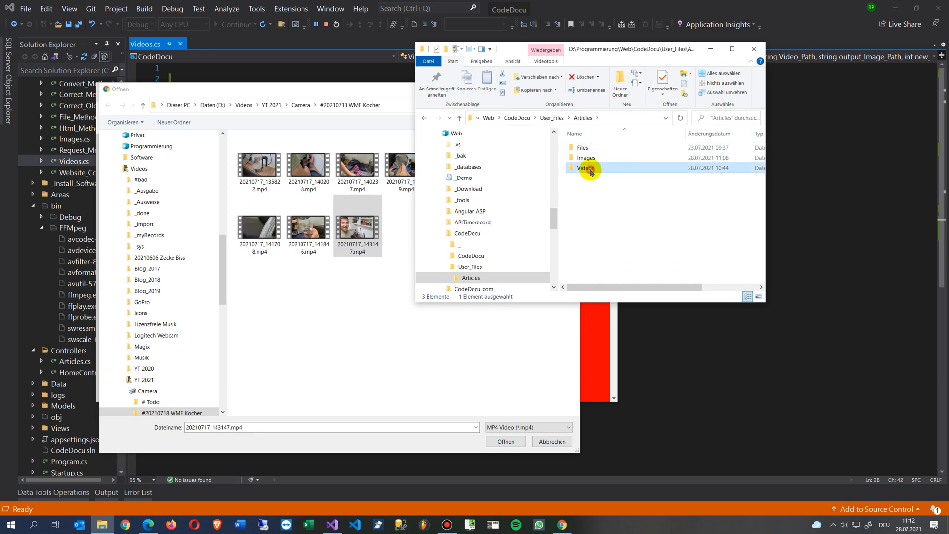
double_click(587, 168)
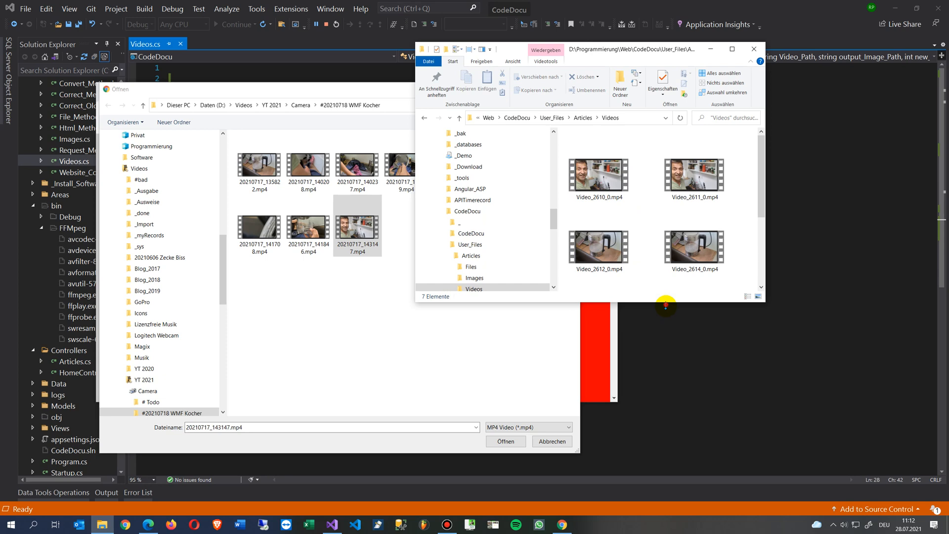
scroll(down, 3)
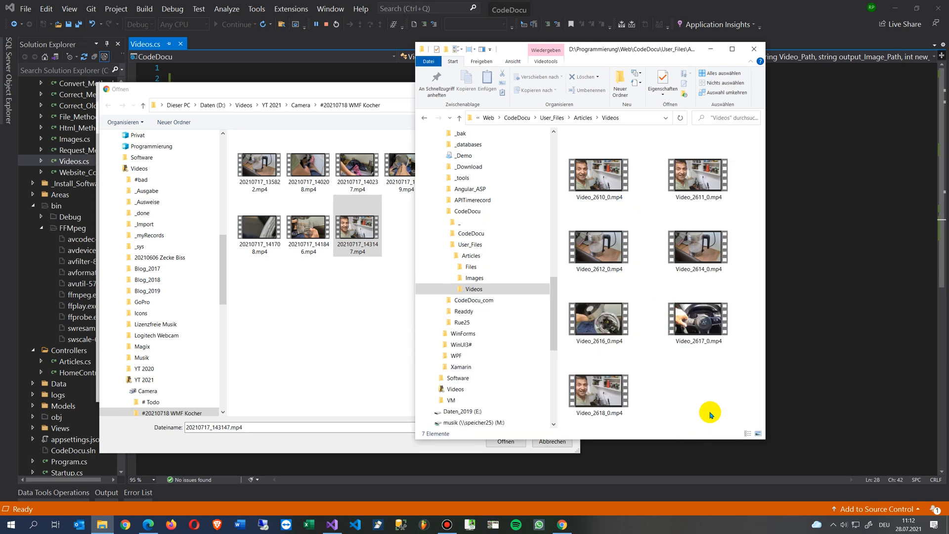
click(599, 378)
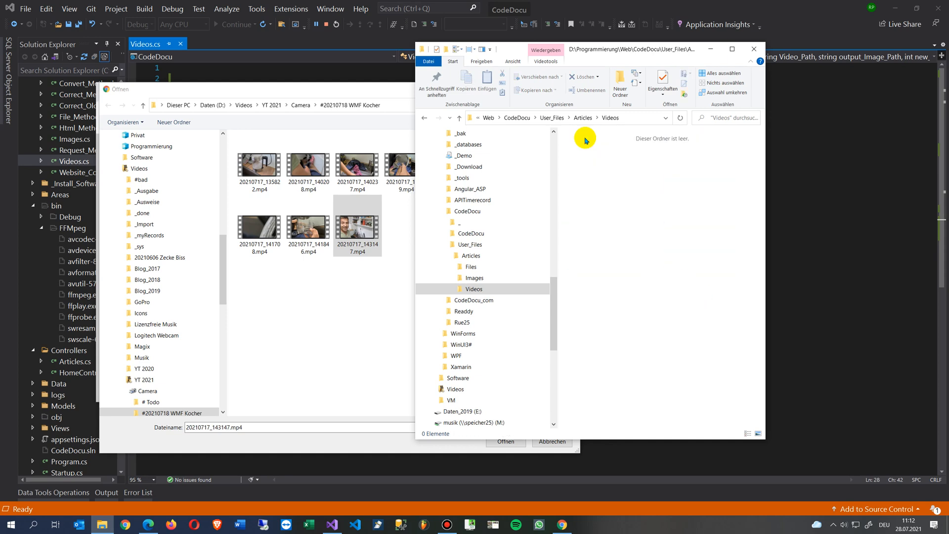
click(474, 277)
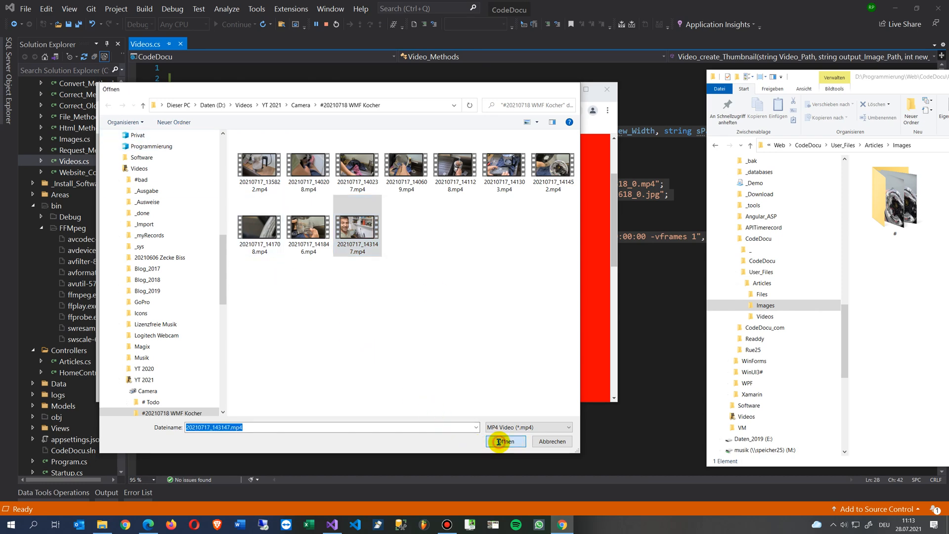
Upload the clip, then find Video_2618_0.mp4 in Videos and thumb_2618_0.jpg in Images.
click(505, 442)
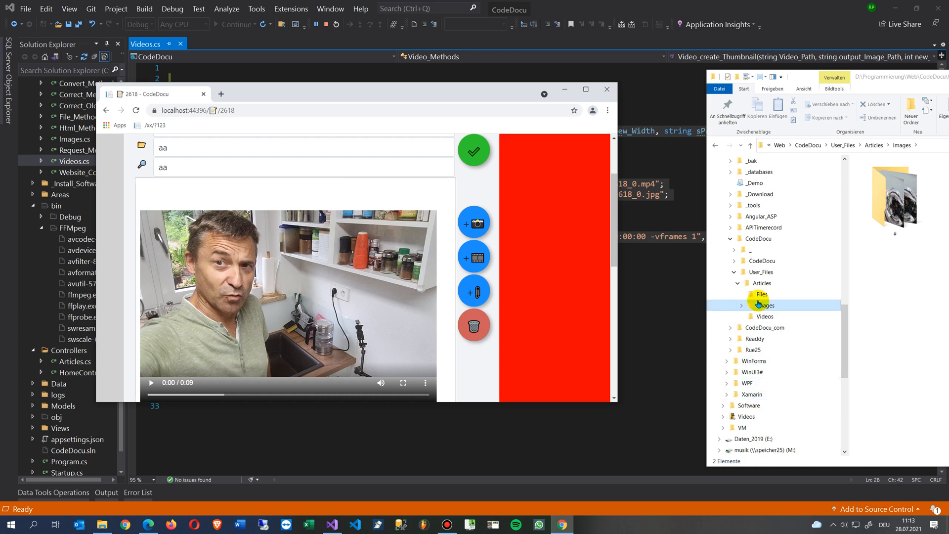
click(765, 316)
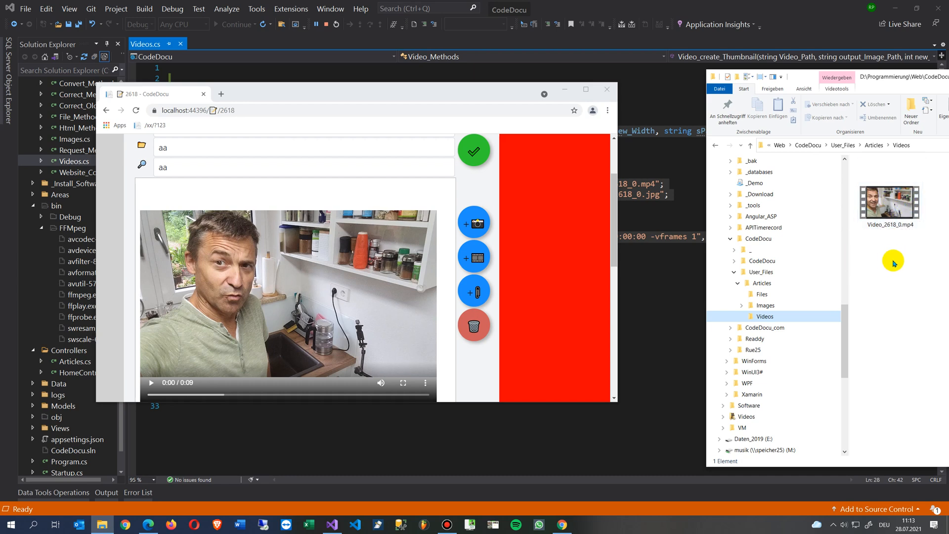
mouse_move(911, 233)
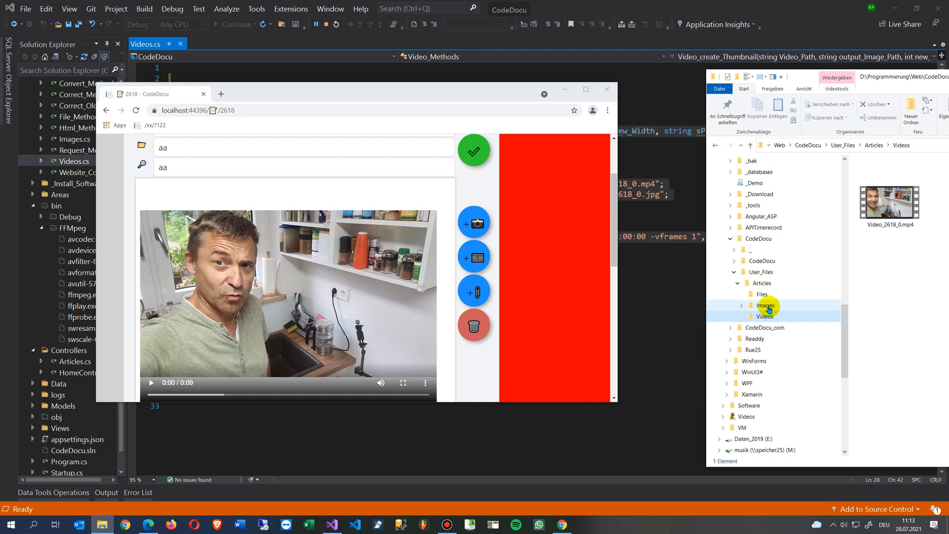
click(765, 305)
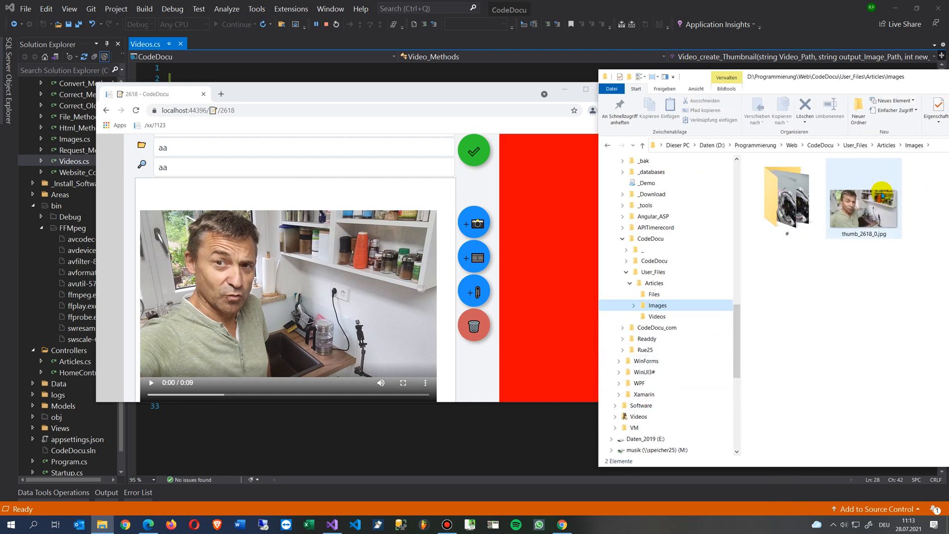
mouse_move(862, 209)
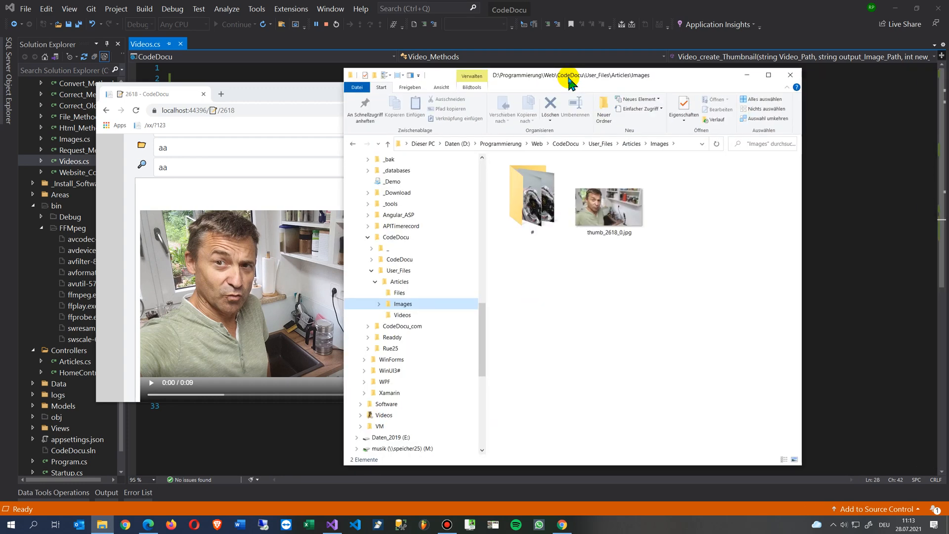
mouse_move(609, 209)
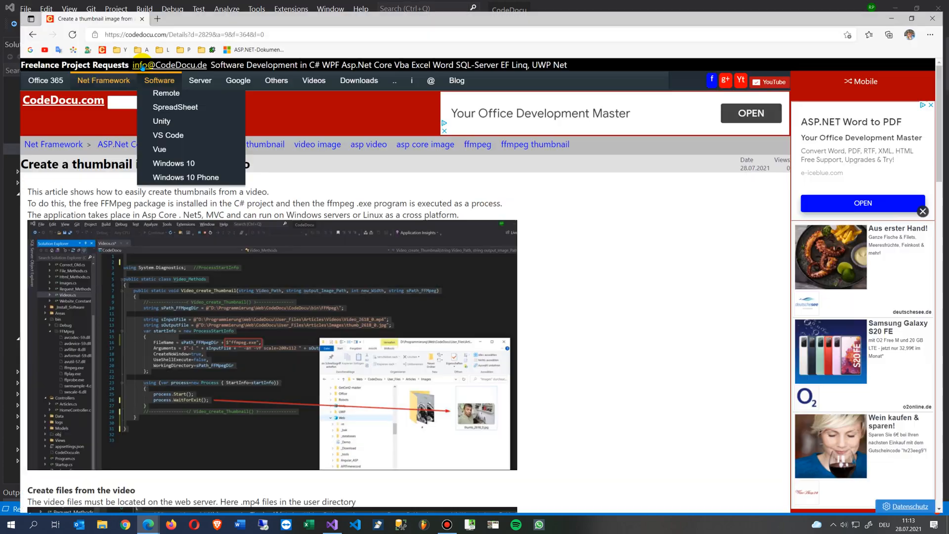
Scroll the codedocu.com thumbnail article down to the Installing FFmpeg section.
scroll(down, 3)
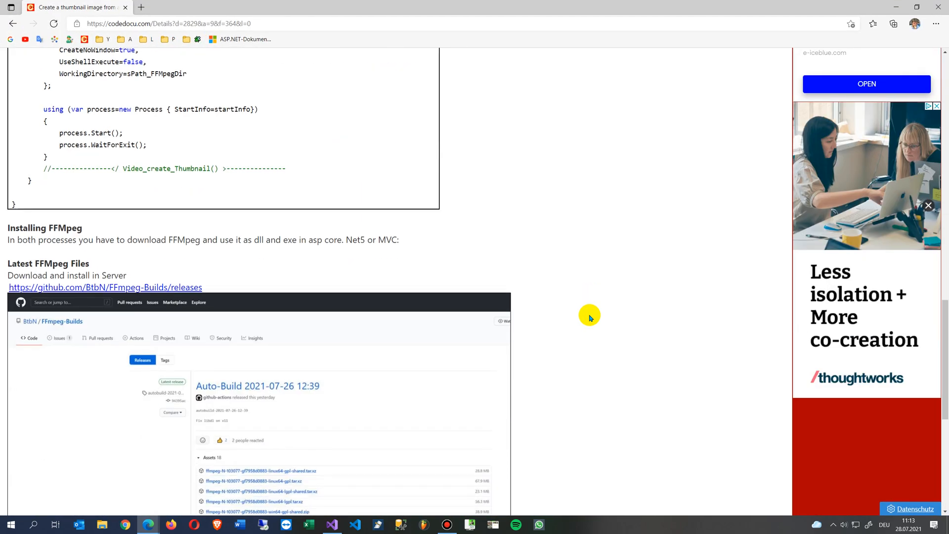
scroll(down, 3)
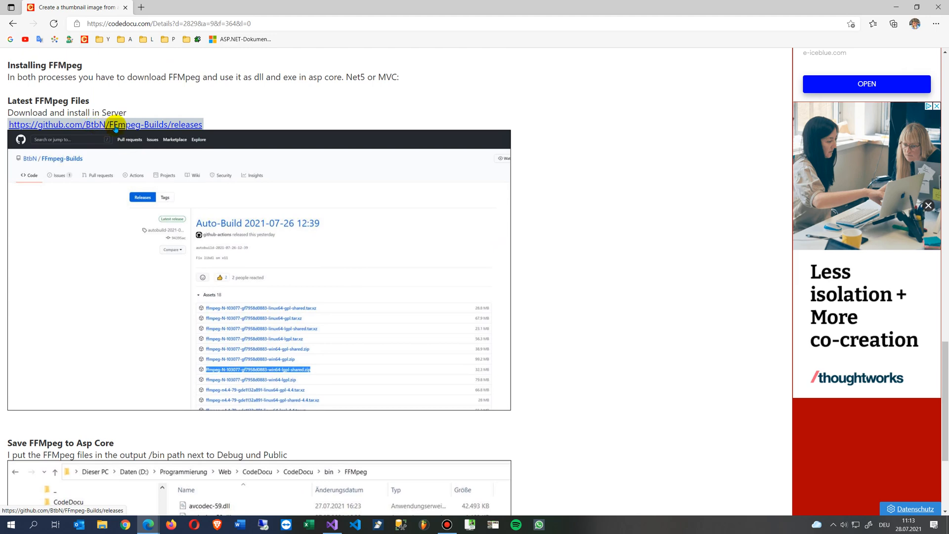
Follow the FFmpeg-Builds releases link and scroll through the Auto-Build 2021-07-27 assets.
click(105, 125)
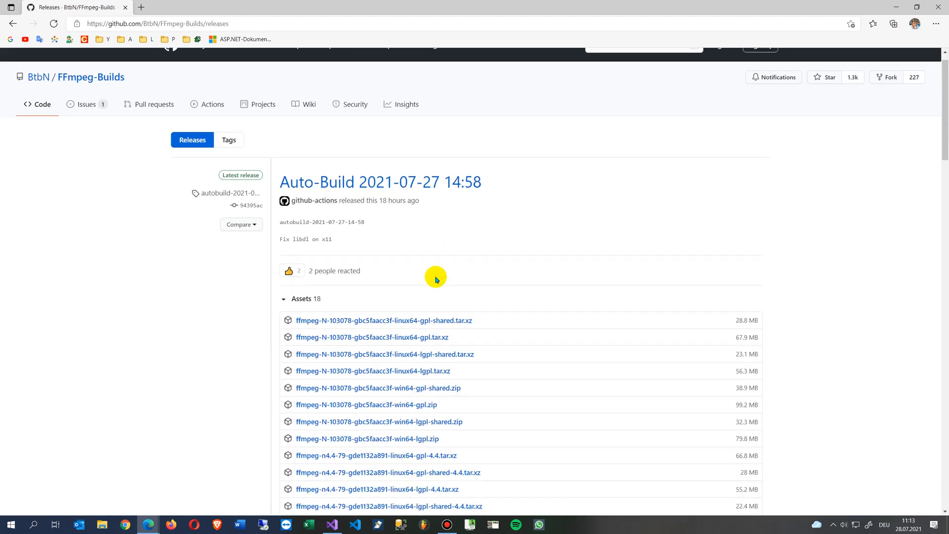
scroll(down, 3)
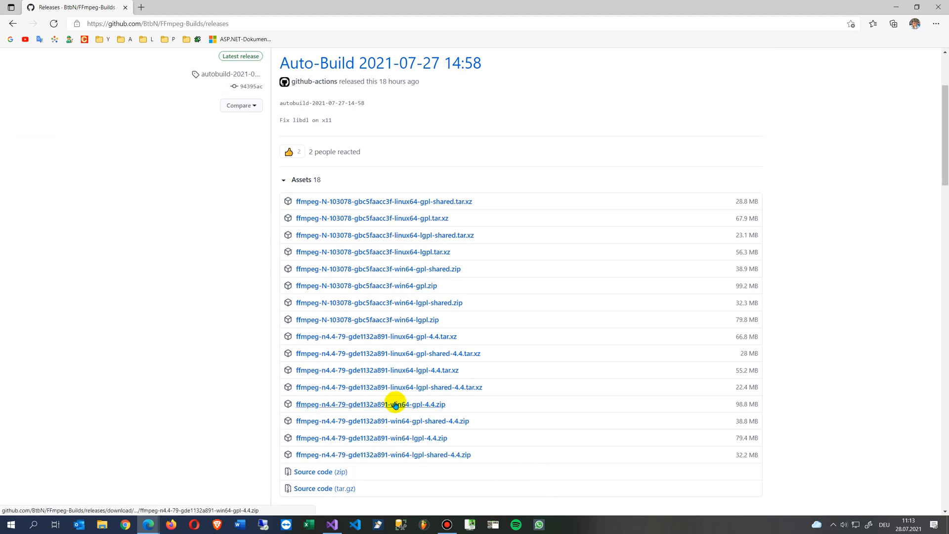
mouse_move(436, 426)
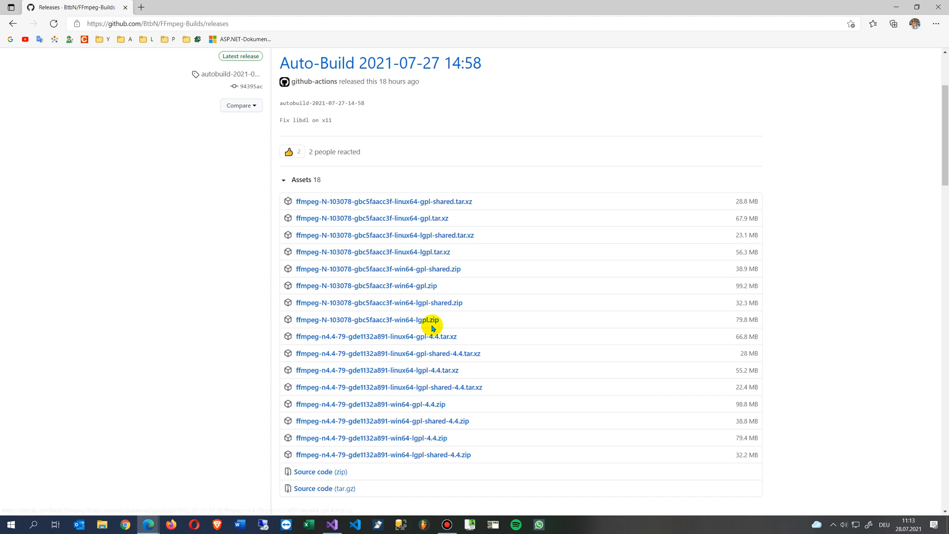
mouse_move(391, 48)
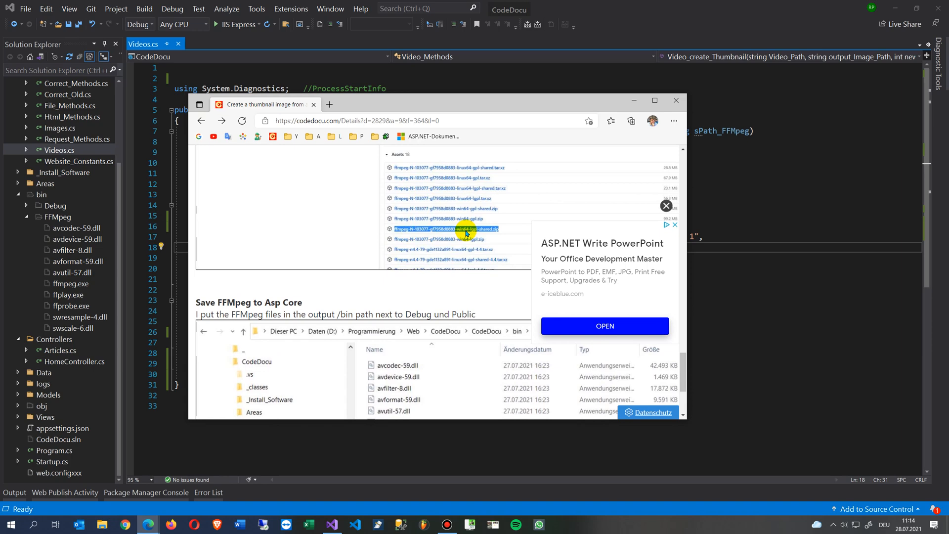
mouse_move(620, 136)
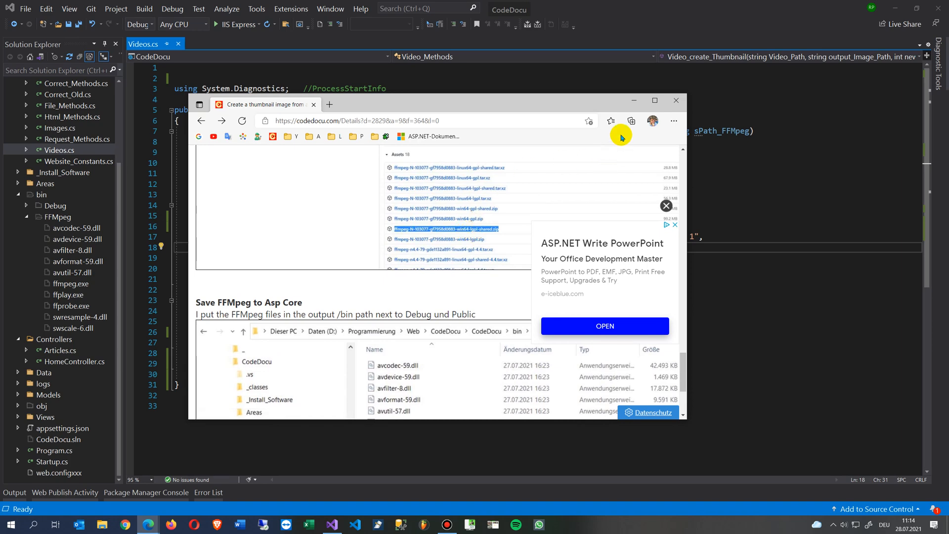
Maximize the Edge window to view the article's Save FFmpeg to Asp Core section.
click(654, 100)
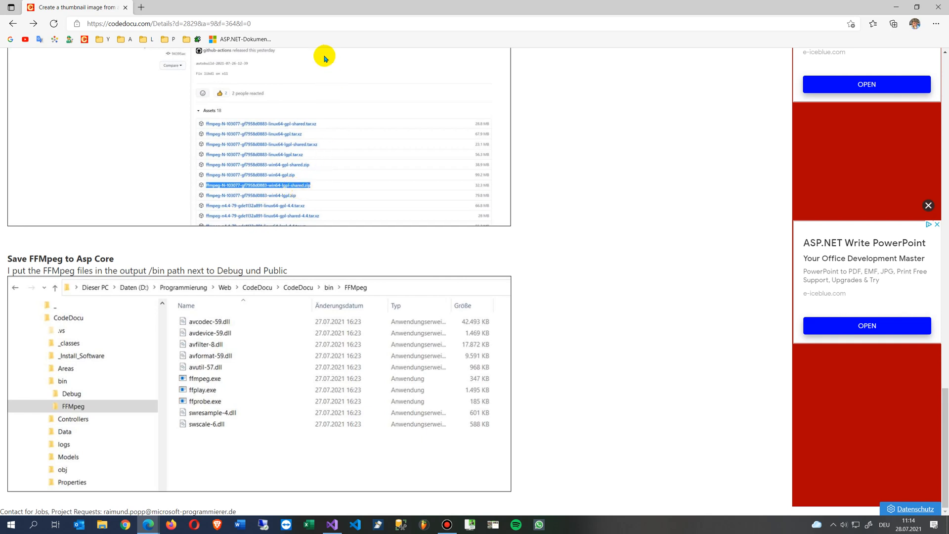
mouse_move(289, 23)
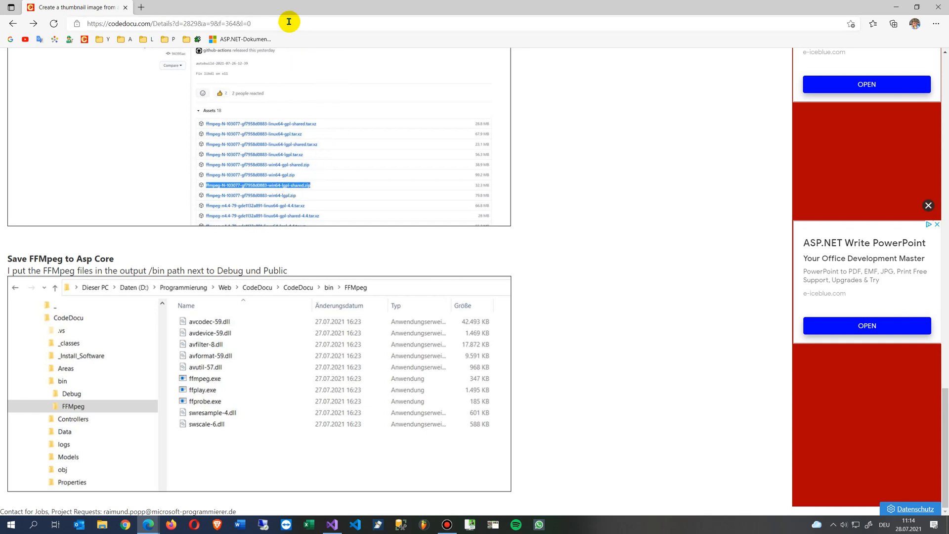
mouse_move(264, 6)
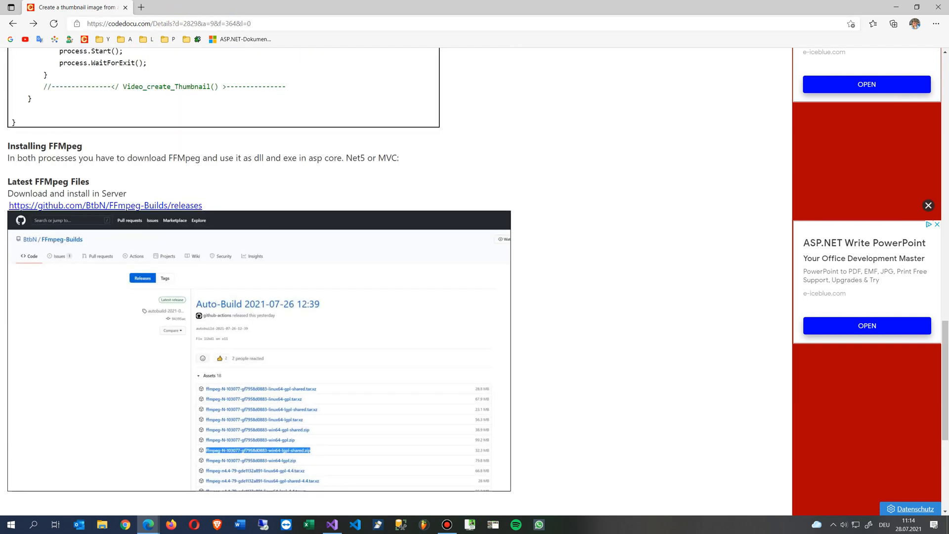
Open the FFmpeg-Builds releases page, return to the article, and follow the link again.
click(105, 205)
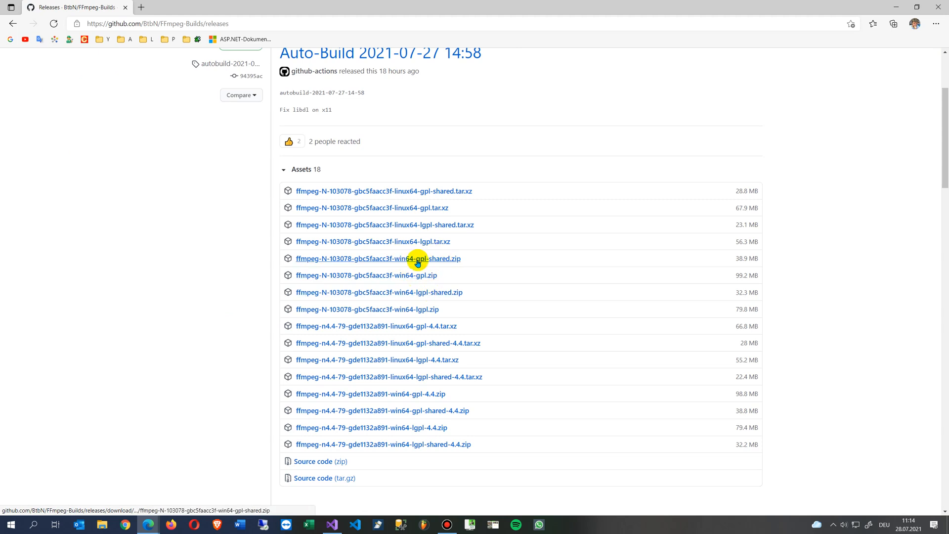
mouse_move(431, 297)
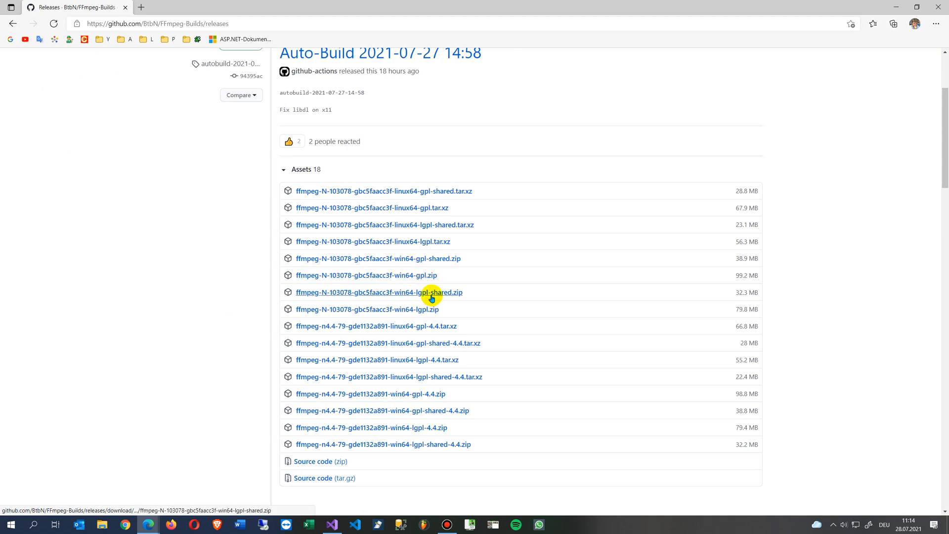
mouse_move(439, 301)
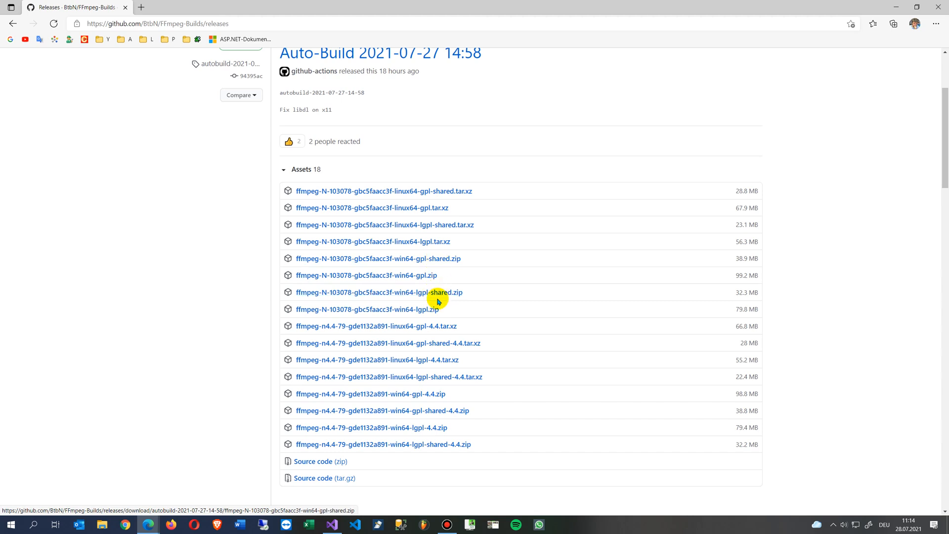
mouse_move(440, 280)
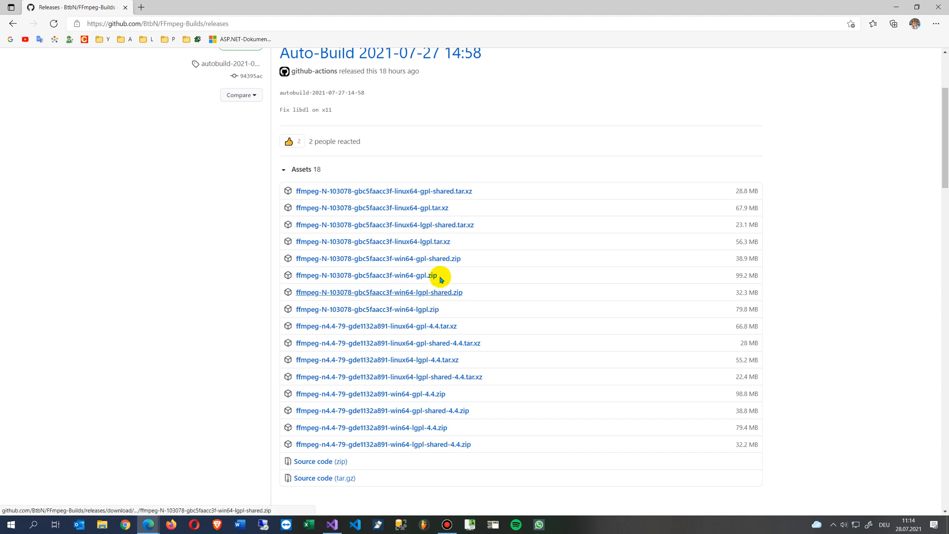
mouse_move(444, 265)
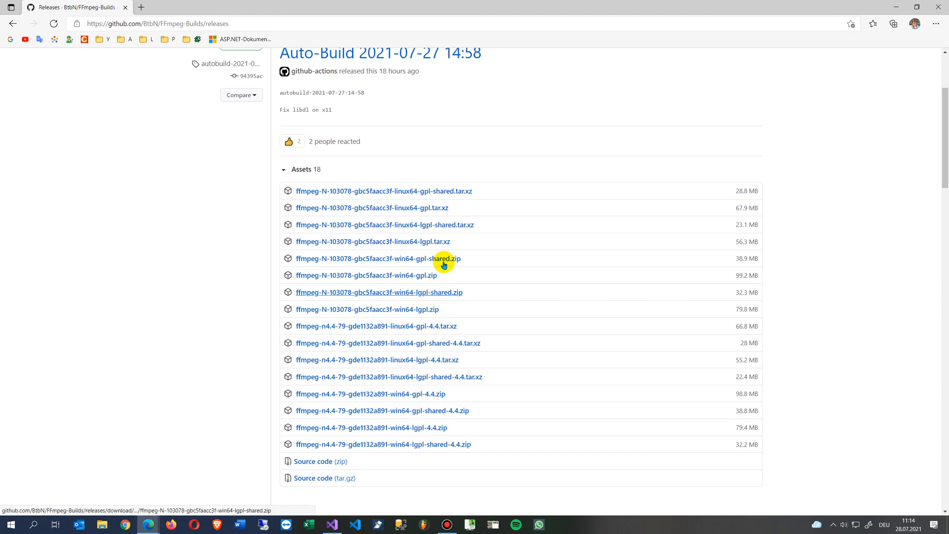
mouse_move(440, 296)
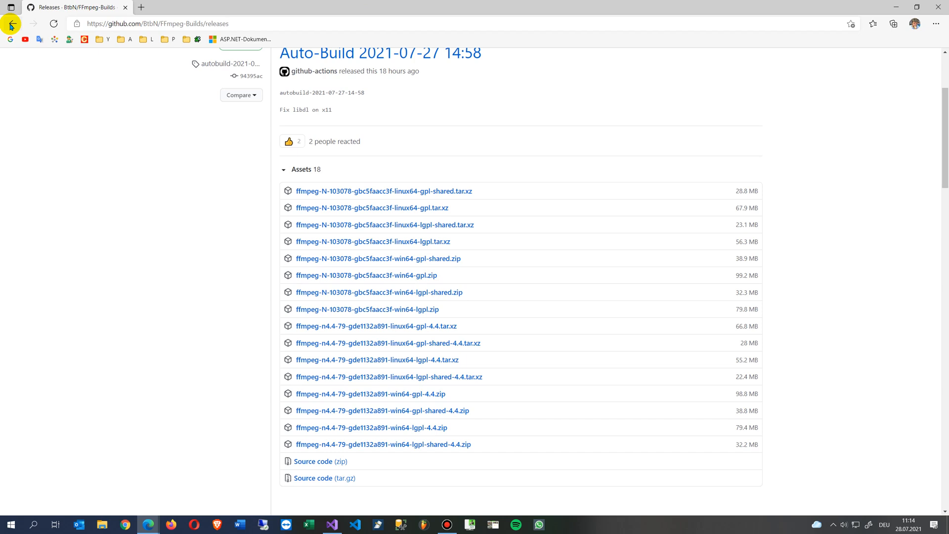
click(11, 24)
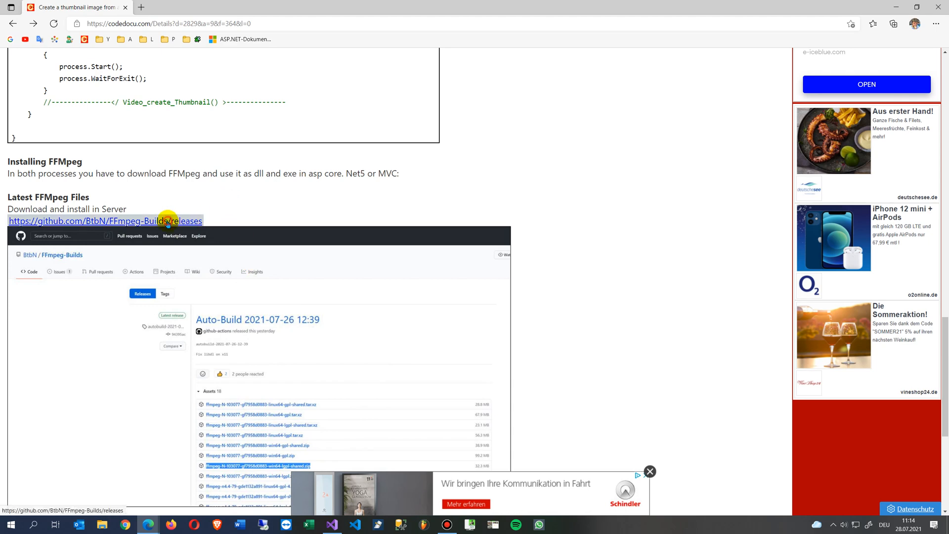
click(105, 220)
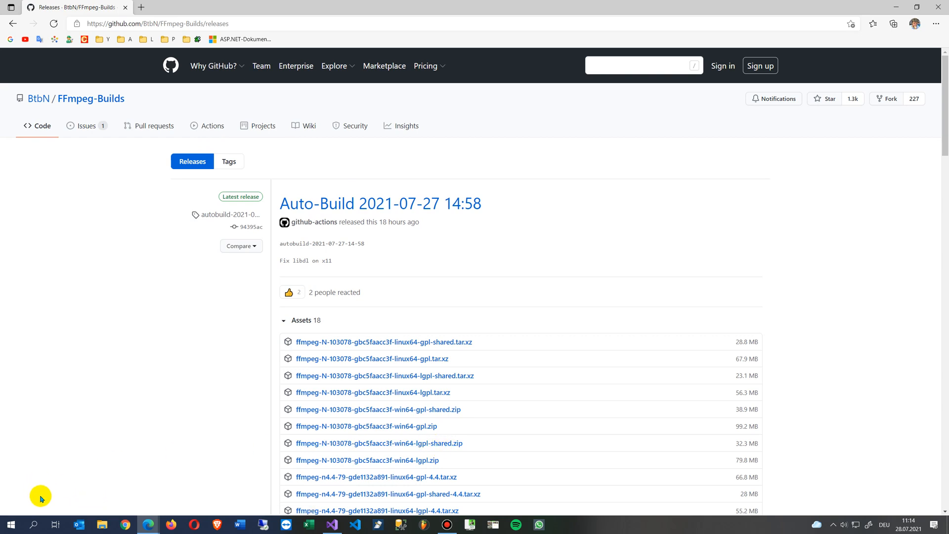
mouse_move(542, 10)
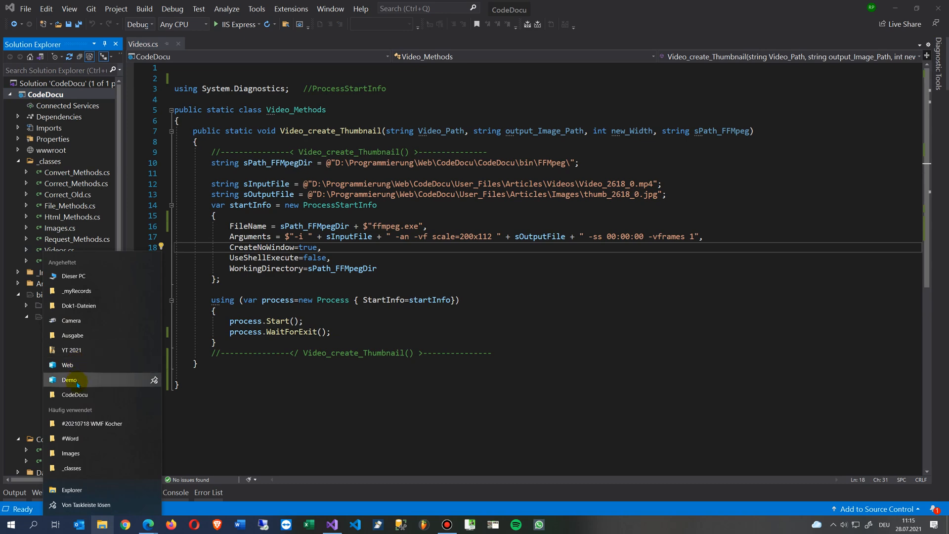
Navigate from the CodeDocu folder into _Install_Software's extracted win64 lgpl-shared FFmpeg build.
click(69, 380)
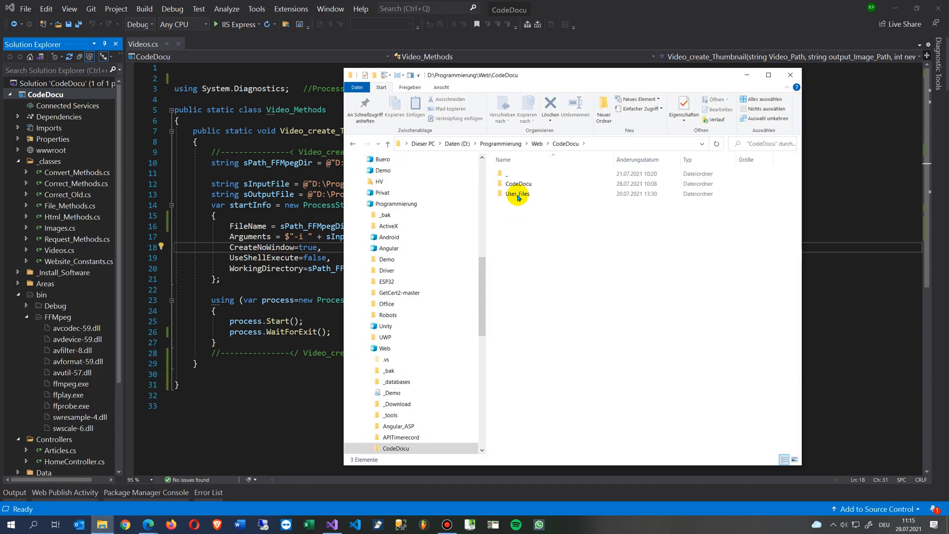
double_click(518, 184)
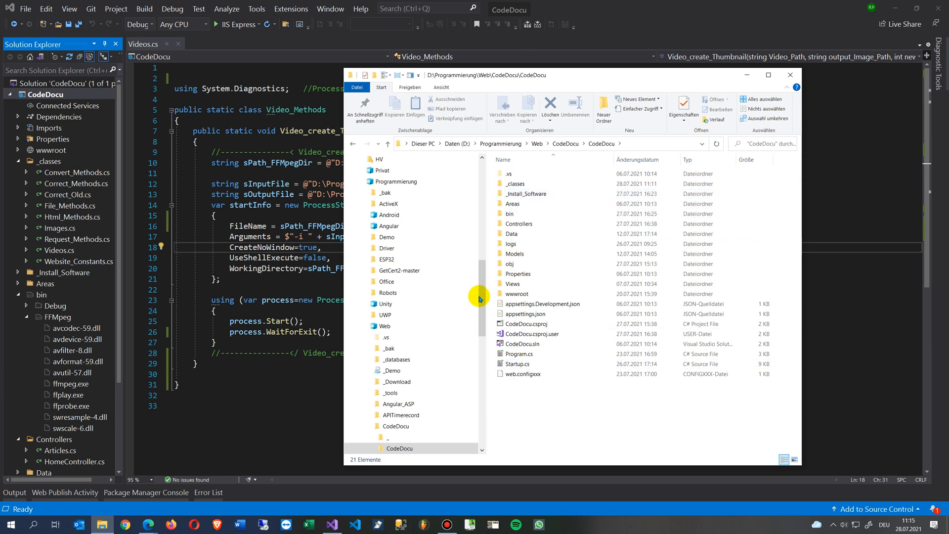
click(526, 193)
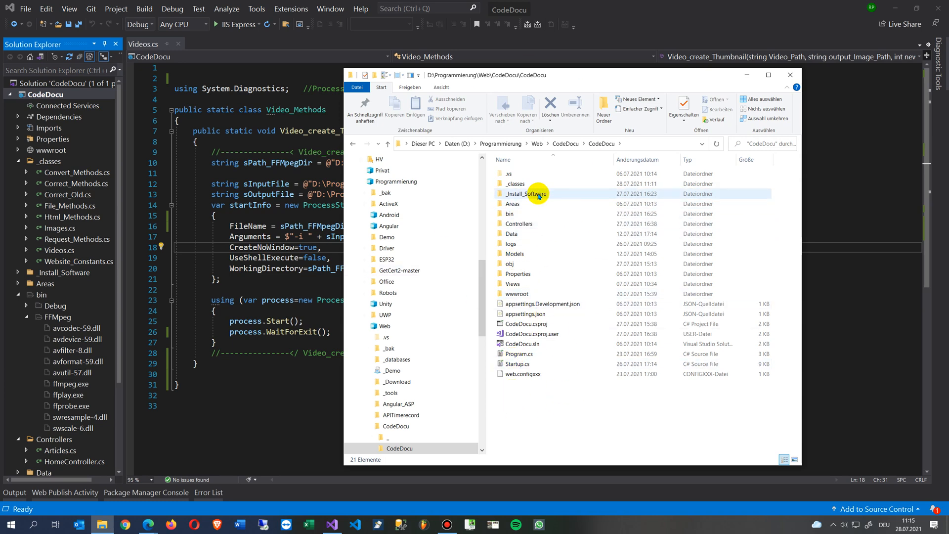
mouse_move(538, 194)
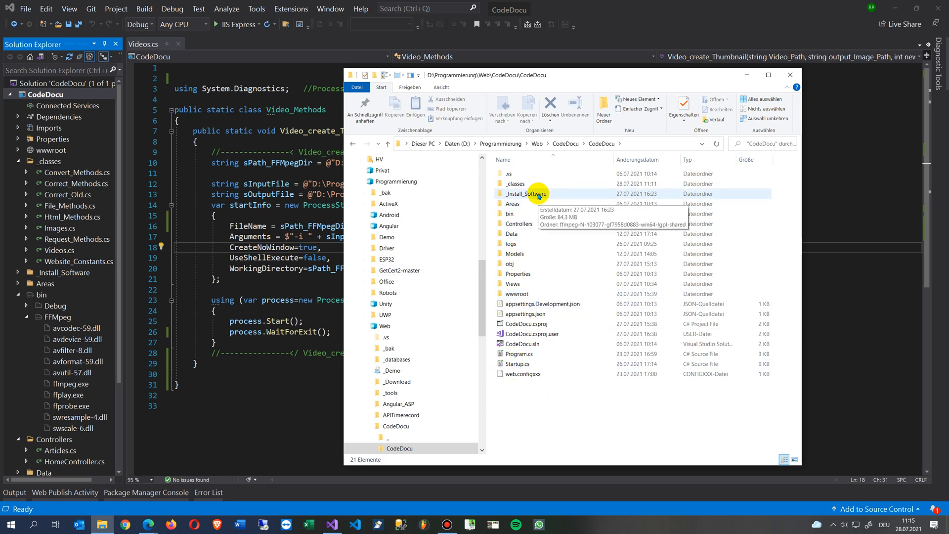
double_click(526, 193)
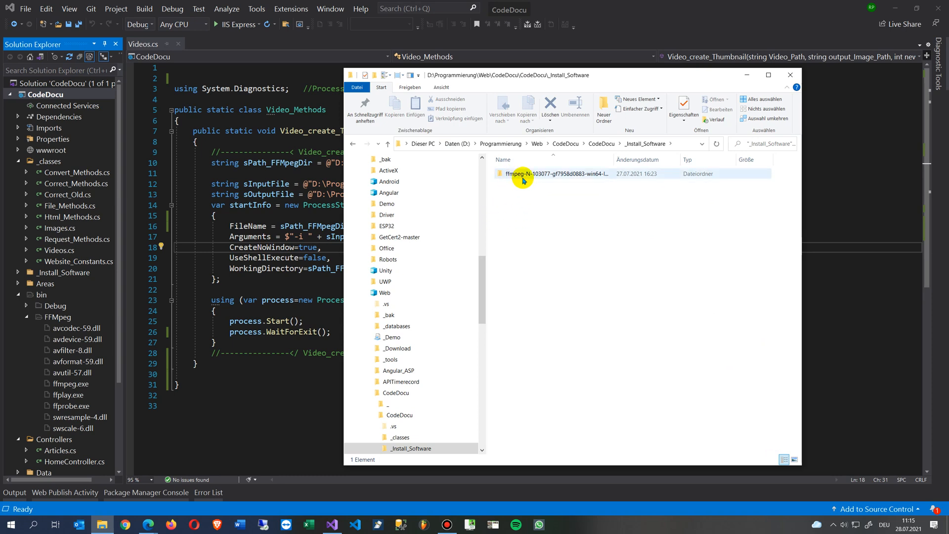
mouse_move(525, 178)
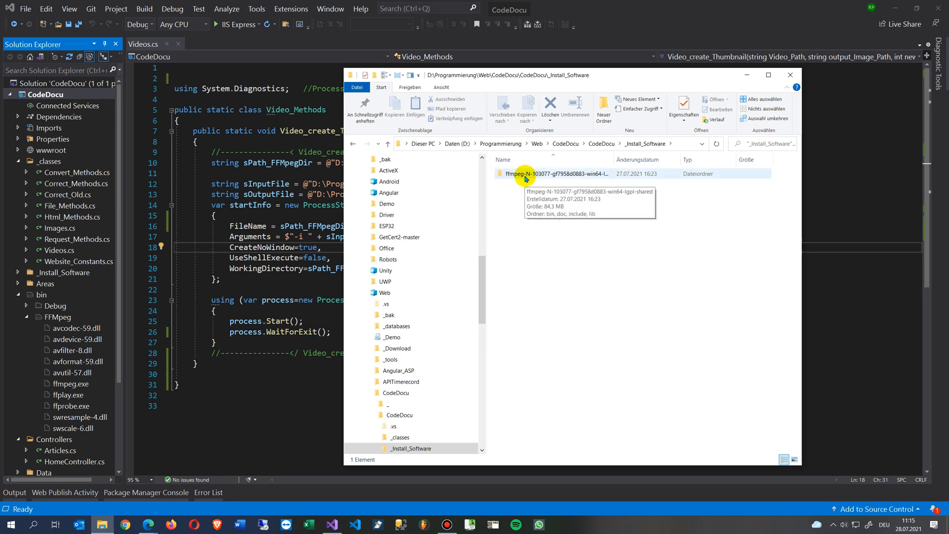
double_click(548, 174)
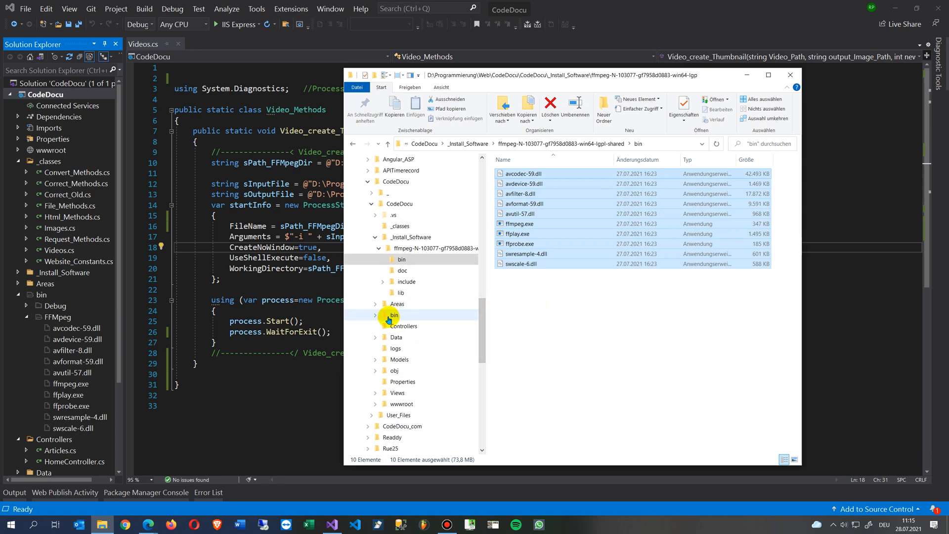
Open bin\FFmpeg in File Explorer, check ffmpeg.exe, and return to Visual Studio.
click(394, 315)
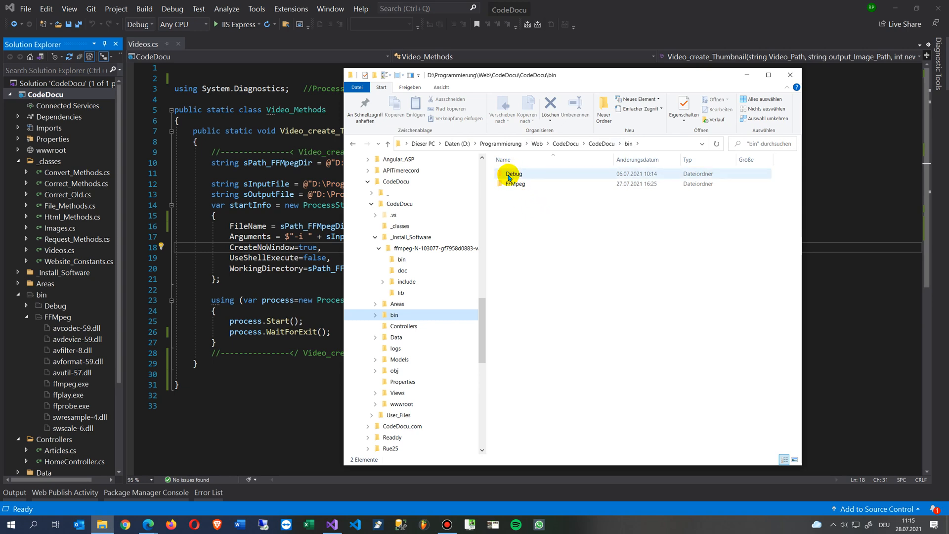
mouse_move(512, 173)
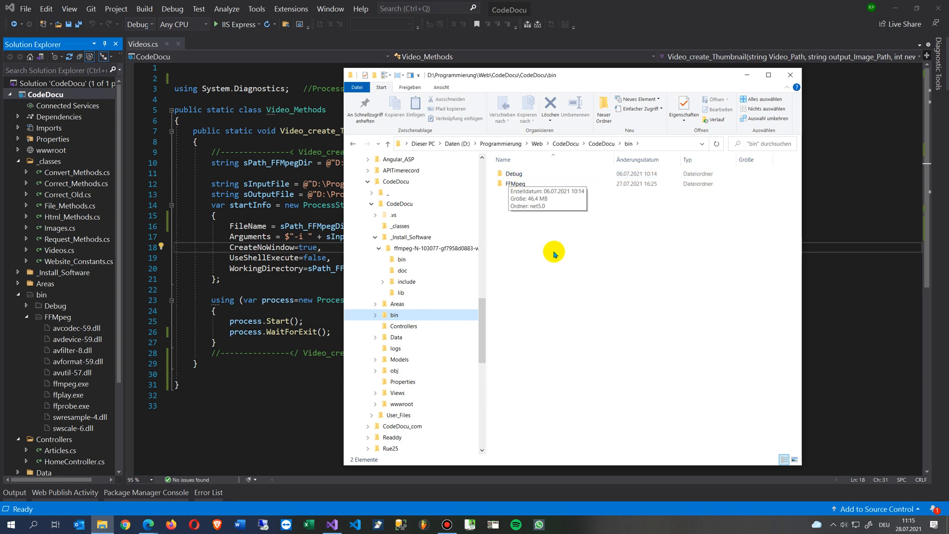
mouse_move(510, 192)
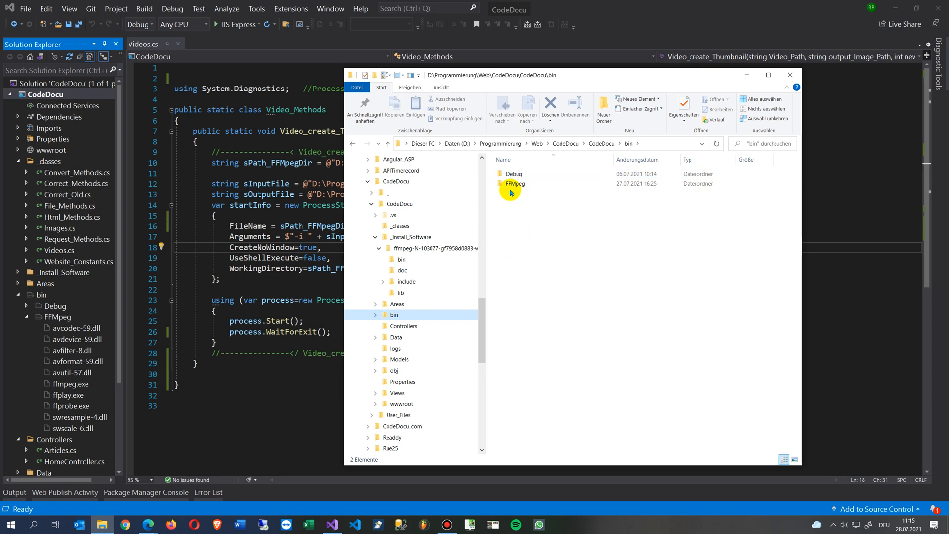
mouse_move(520, 194)
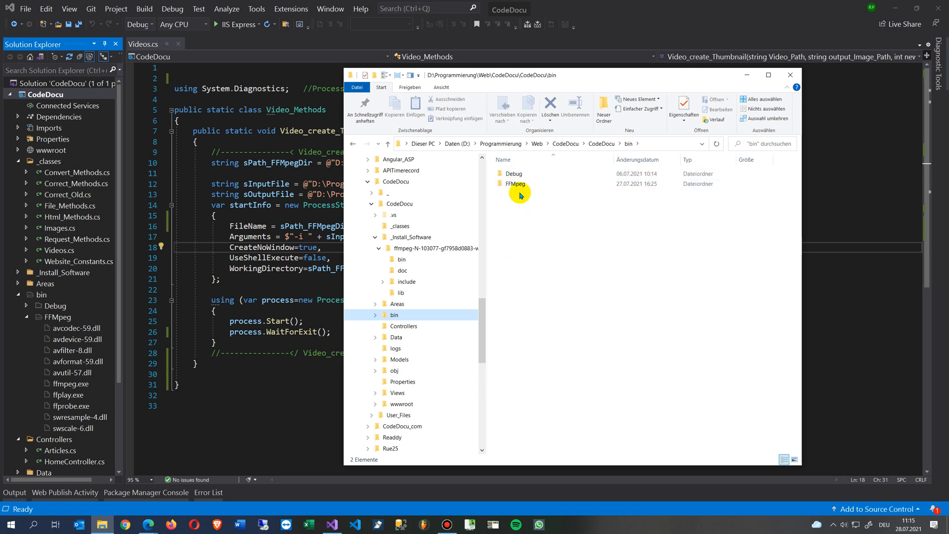
double_click(516, 184)
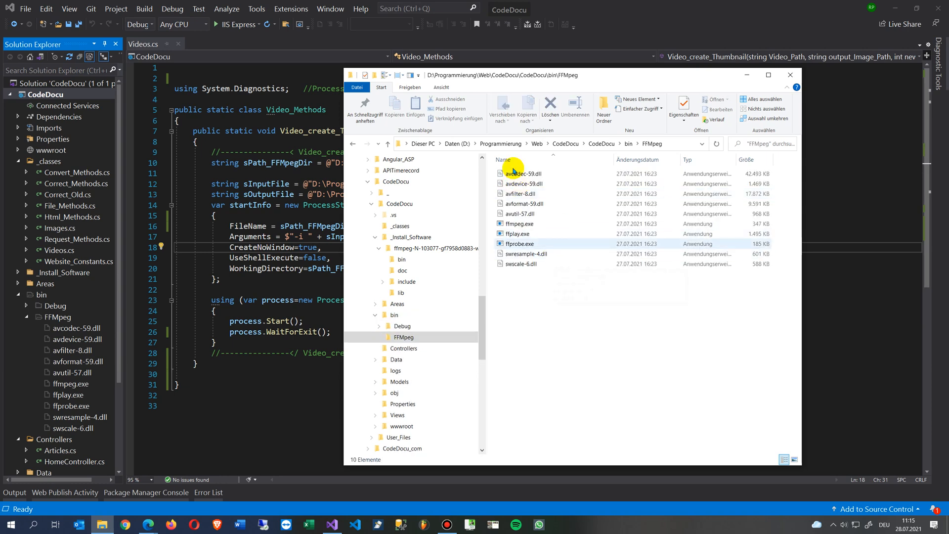
click(526, 254)
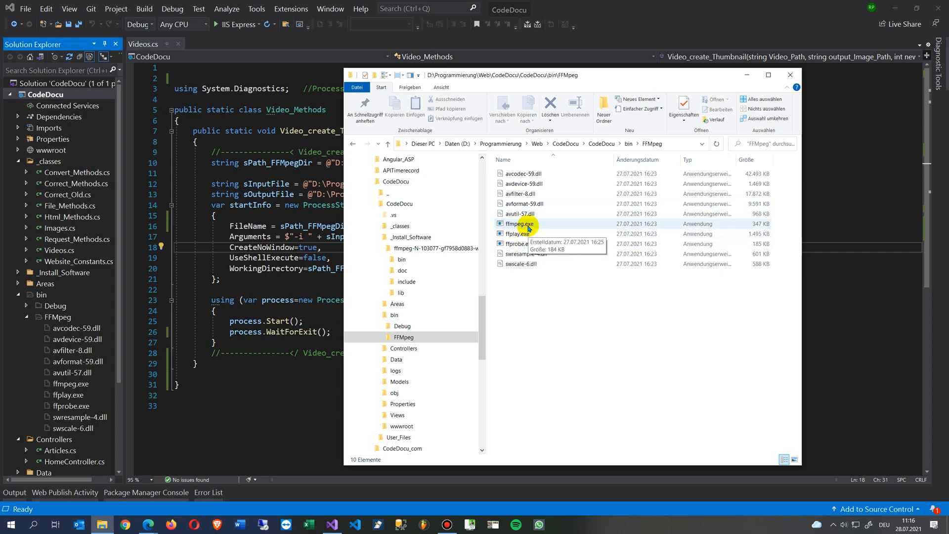
click(790, 74)
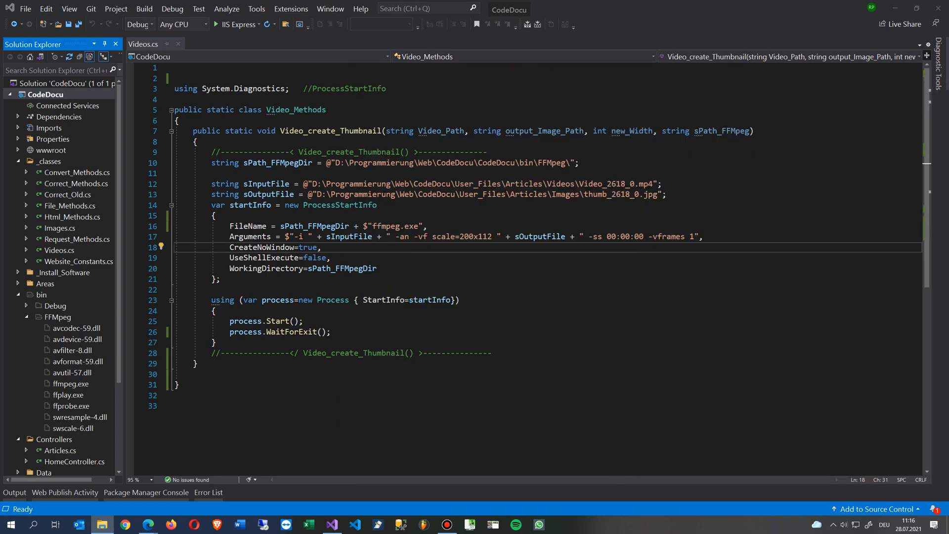
mouse_move(769, 224)
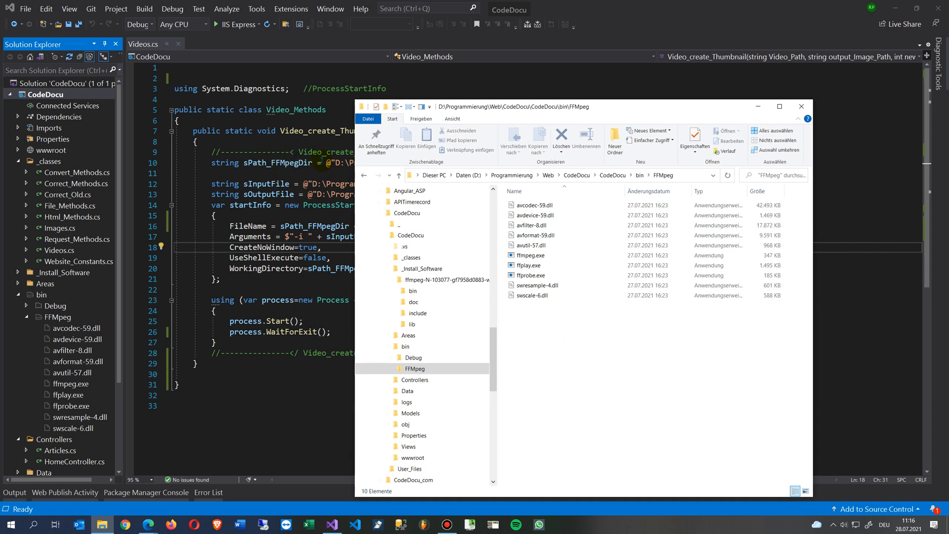
Select ffmpeg.exe in bin\FFmpeg, then return to the thumbnail code in Visual Studio.
click(531, 255)
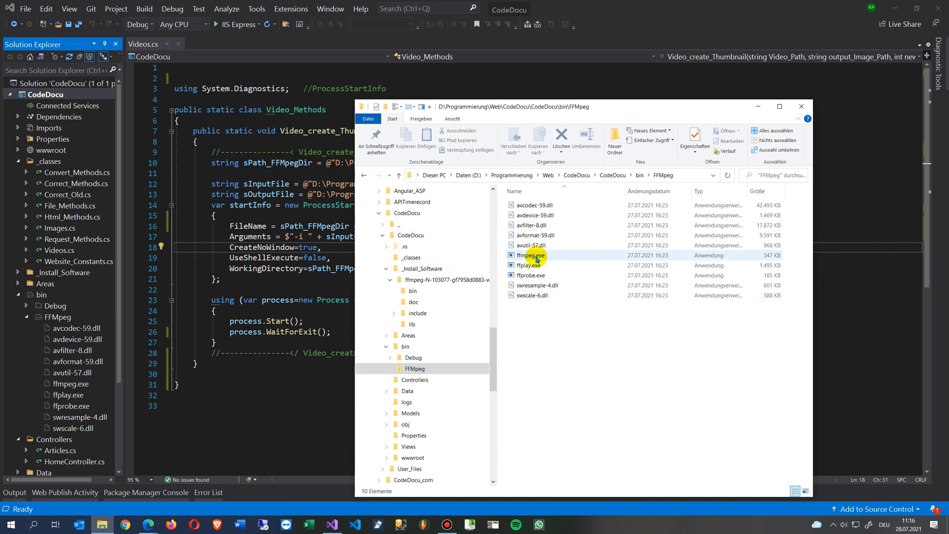
mouse_move(553, 255)
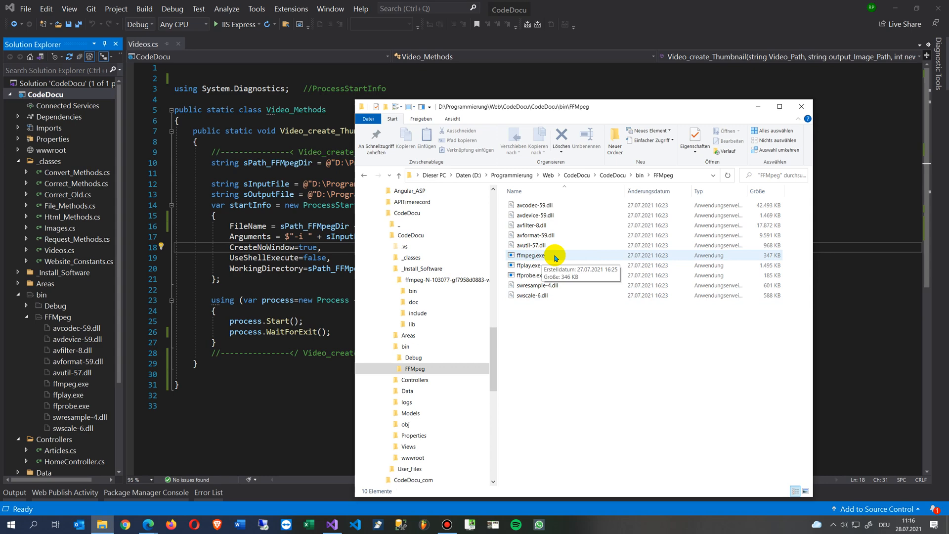
mouse_move(564, 259)
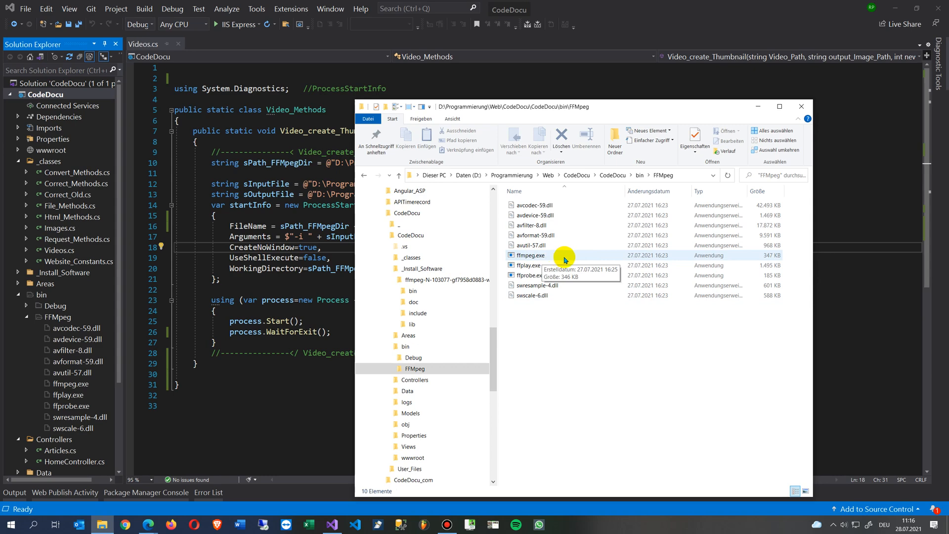
click(801, 107)
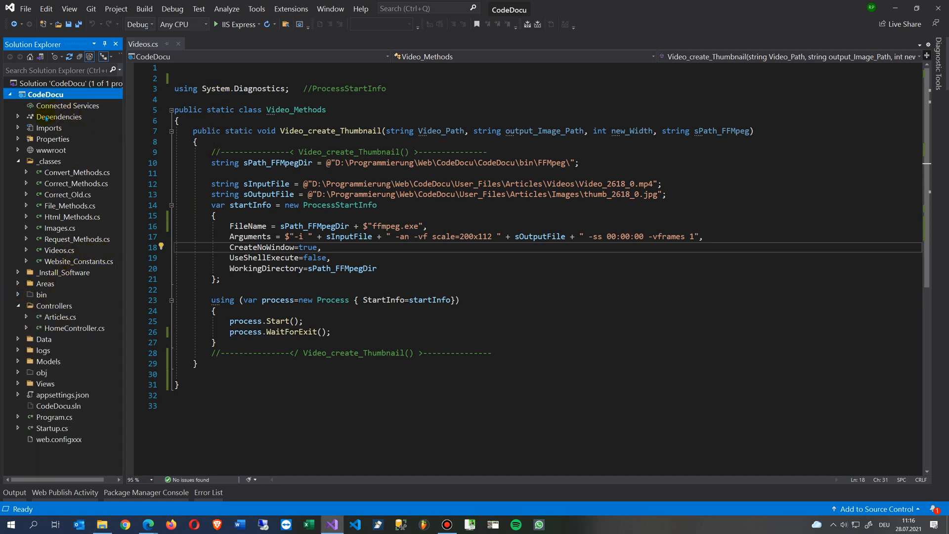
mouse_move(20, 162)
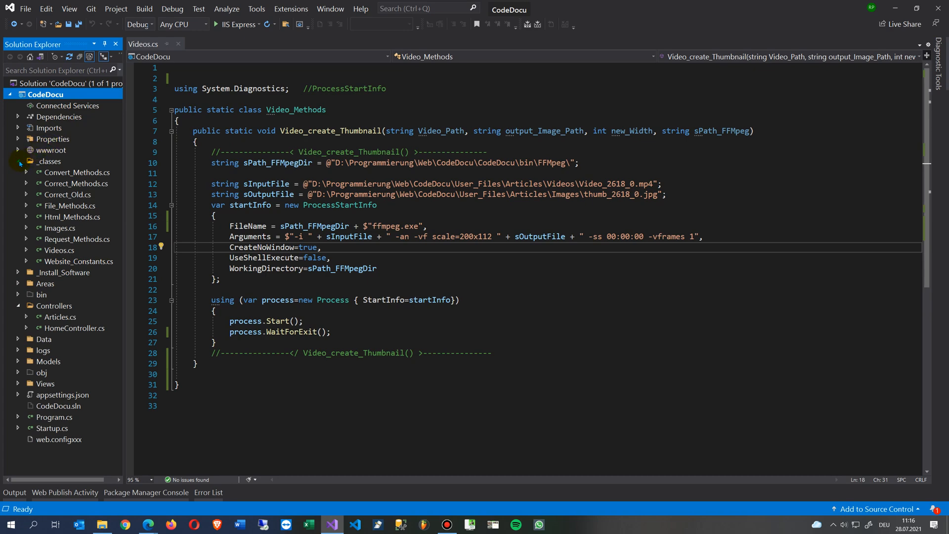
Collapse _classes, open Controllers/Articles.cs, and scroll to the Video_create_Thumbnail call near line 1196.
click(18, 161)
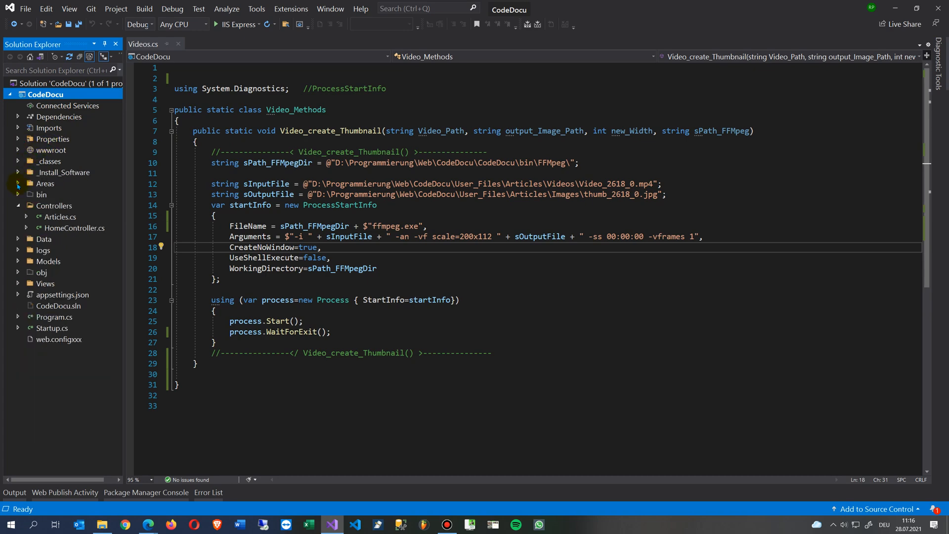
double_click(60, 217)
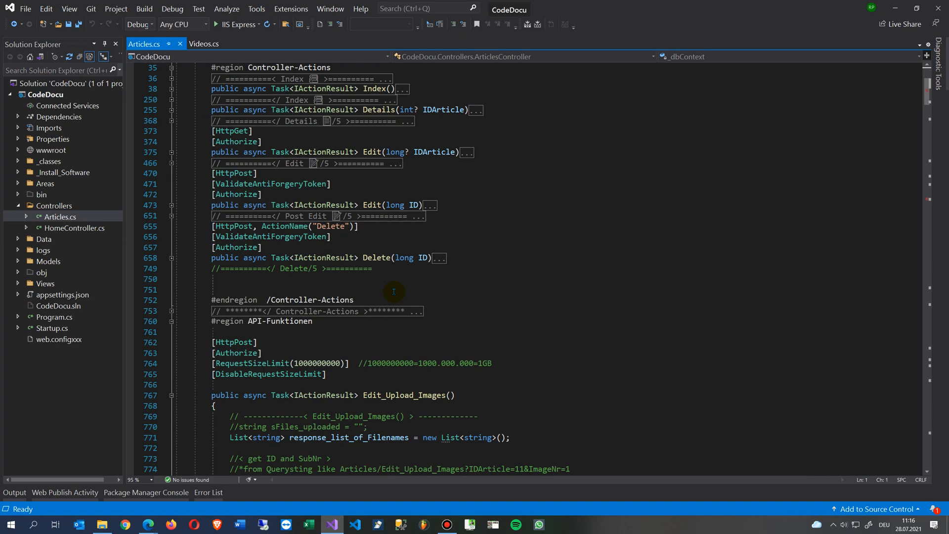
scroll(down, 3)
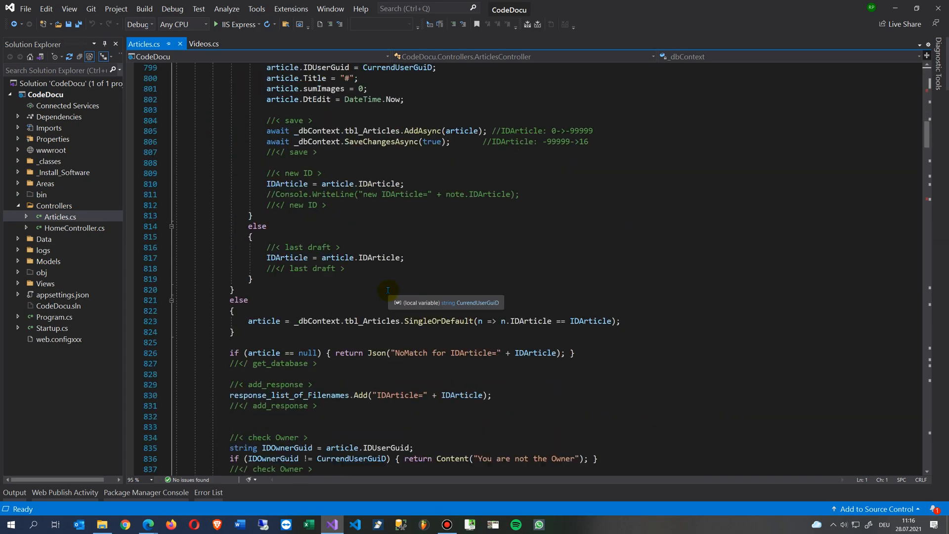
scroll(down, 3)
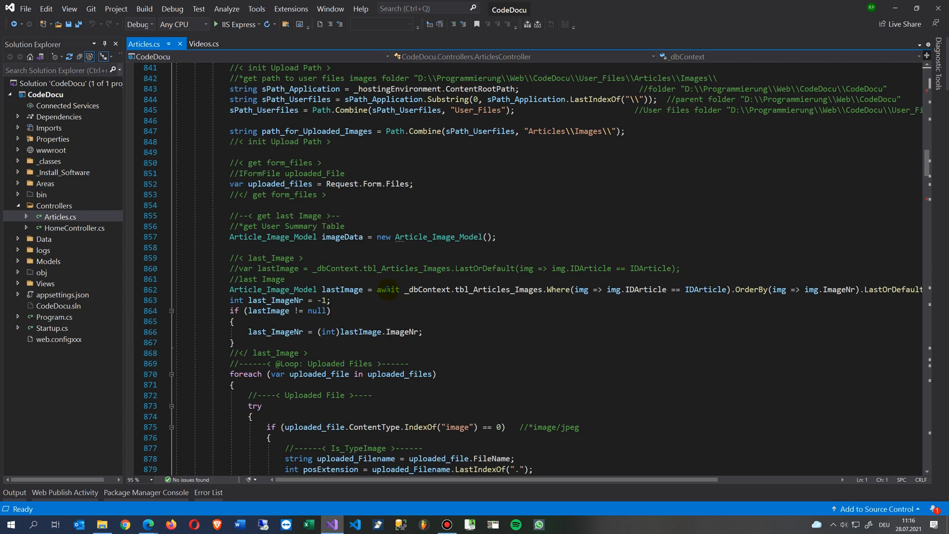
scroll(down, 3)
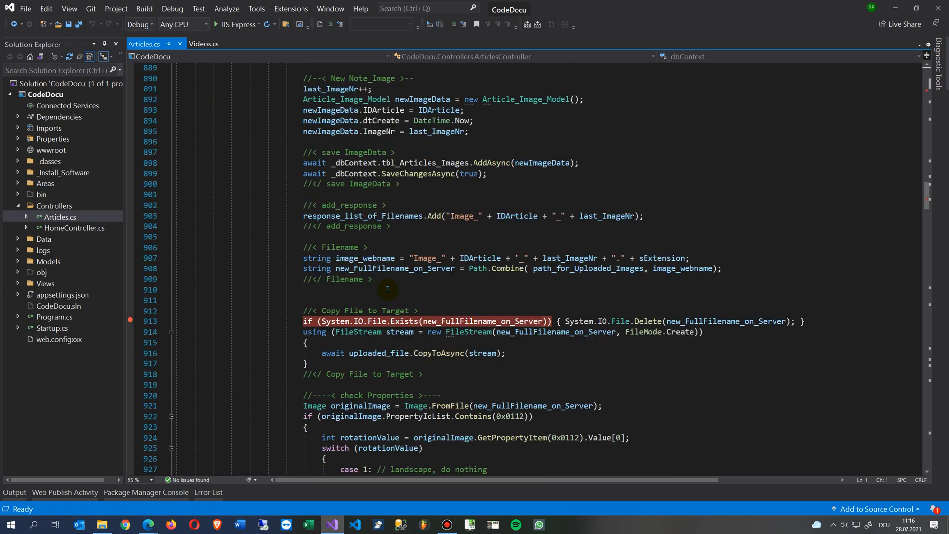
scroll(down, 3)
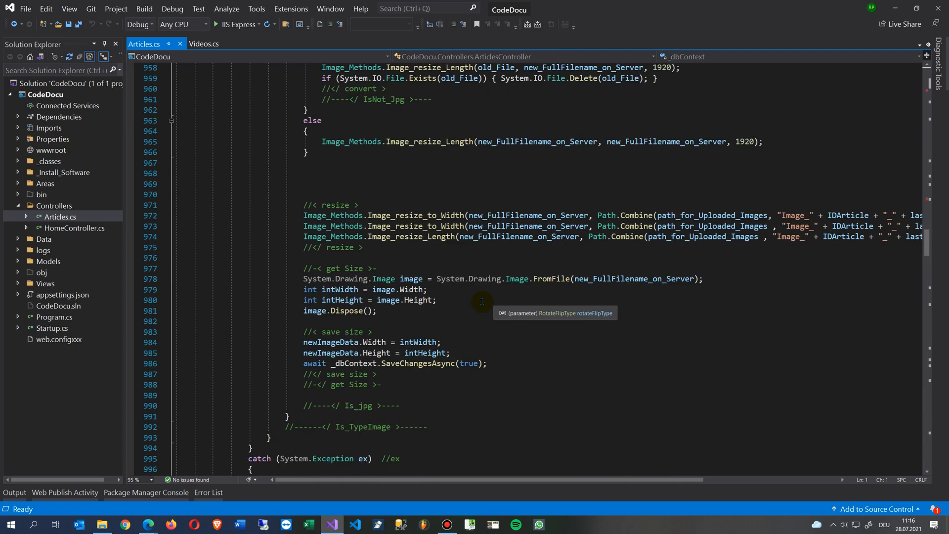
scroll(down, 3)
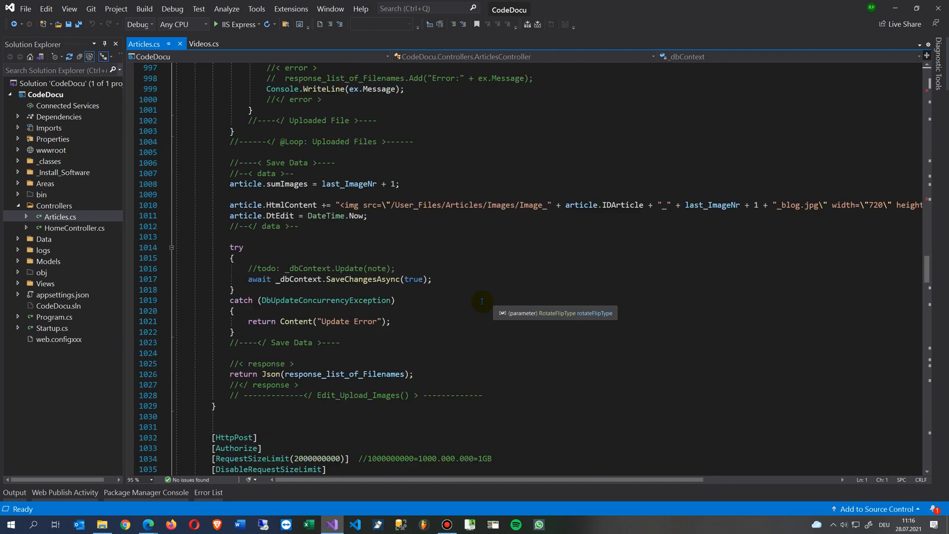
scroll(down, 3)
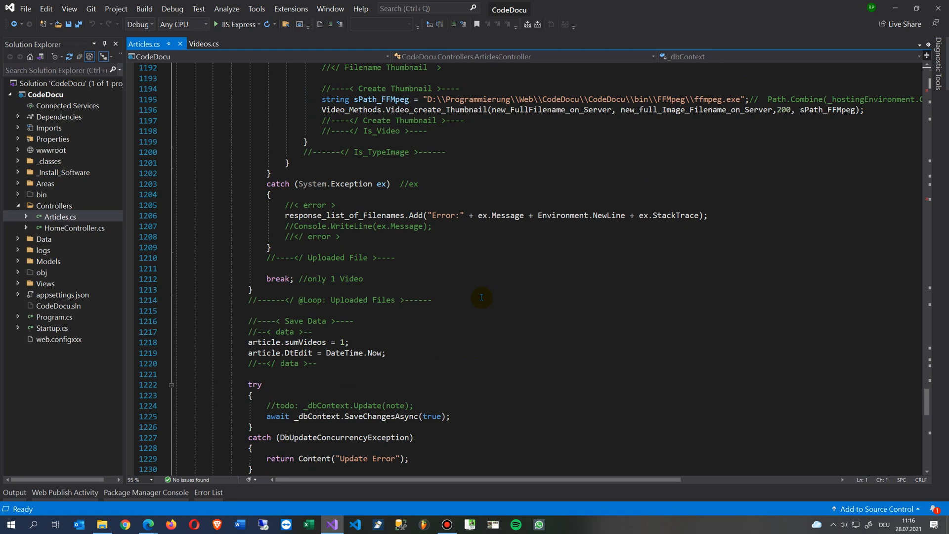
mouse_move(340, 109)
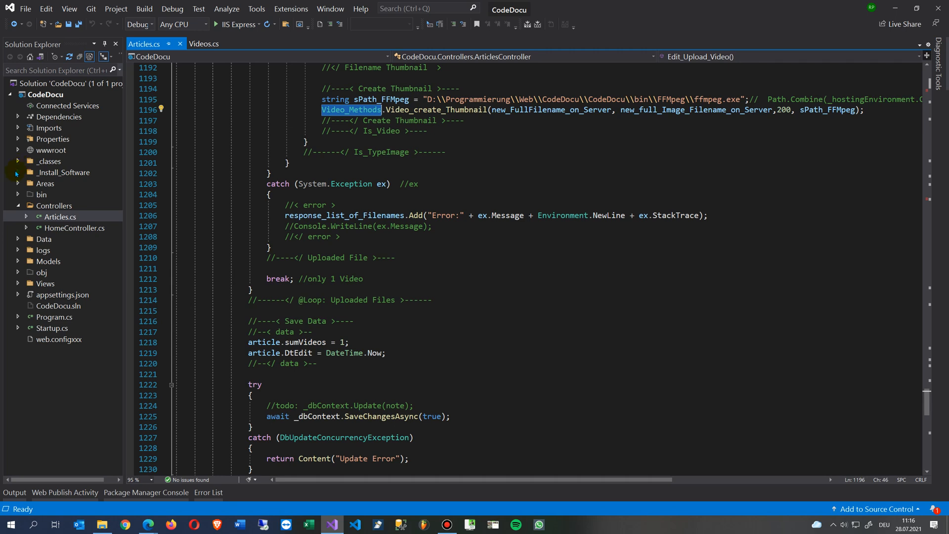
Use Go To Definition on the line 1196 Video_create_Thumbnail call to reach Videos.cs.
click(18, 161)
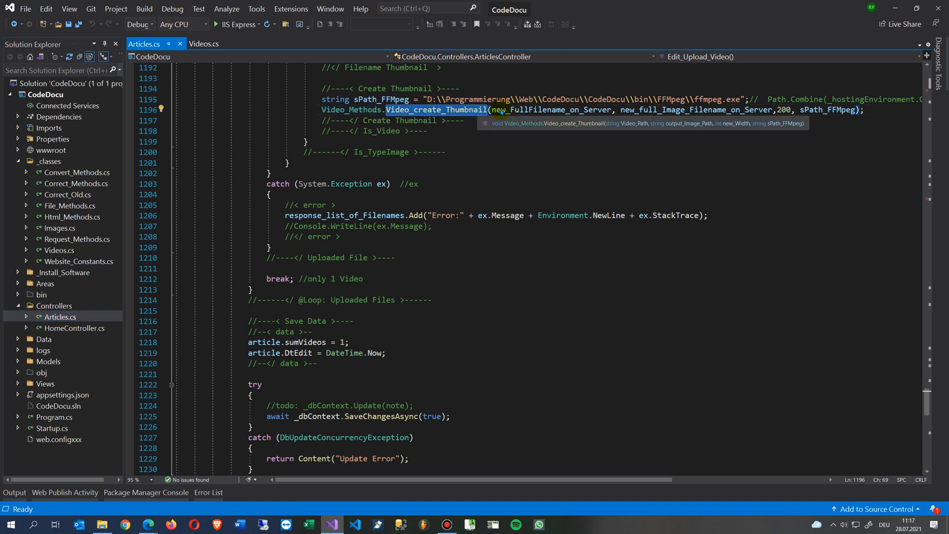
right_click(436, 110)
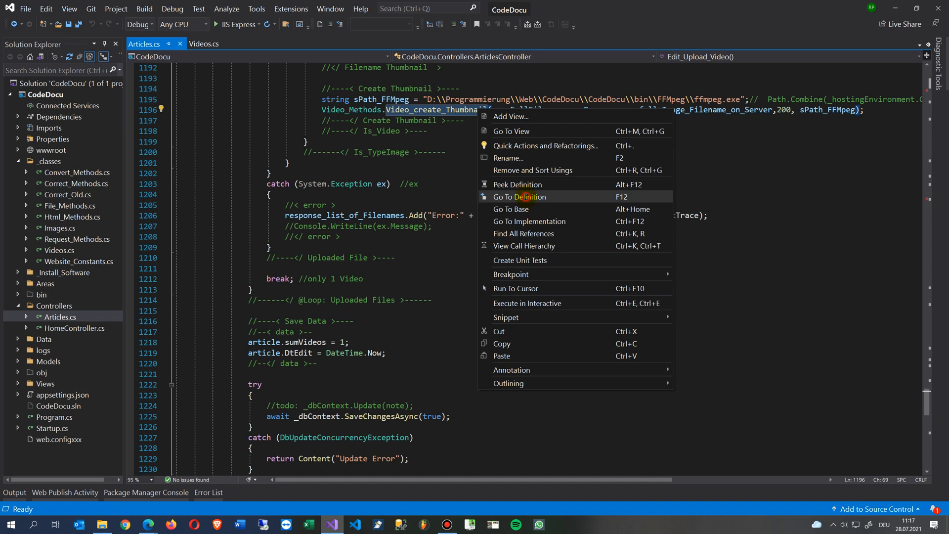
click(518, 197)
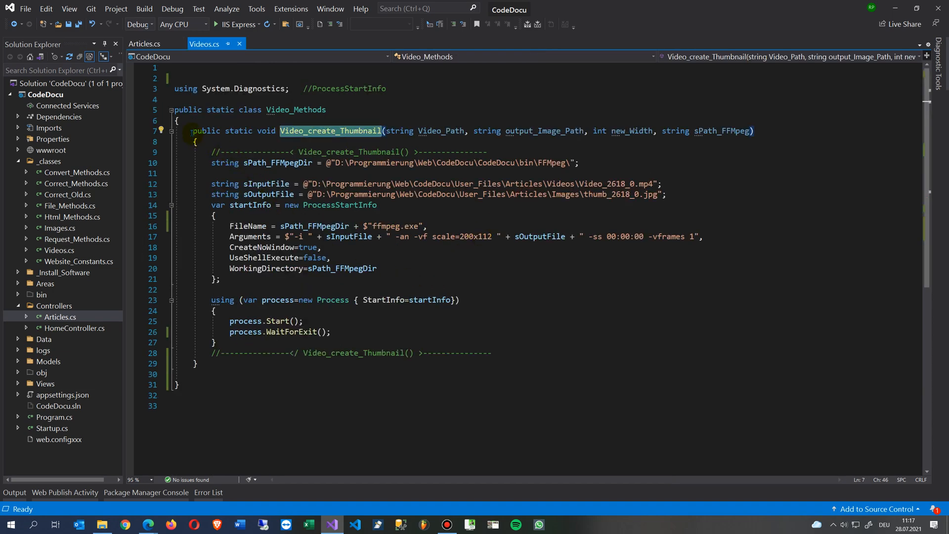
double_click(219, 110)
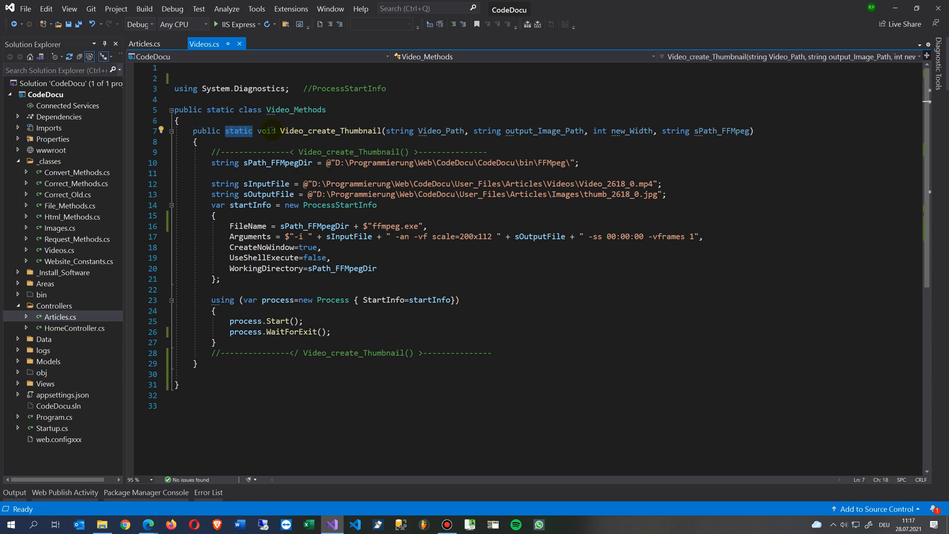
double_click(331, 131)
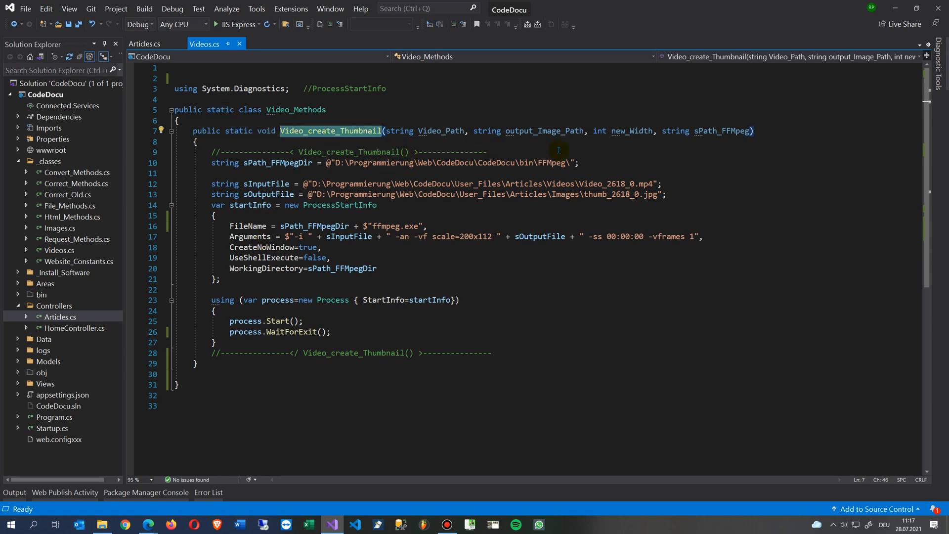
mouse_move(674, 130)
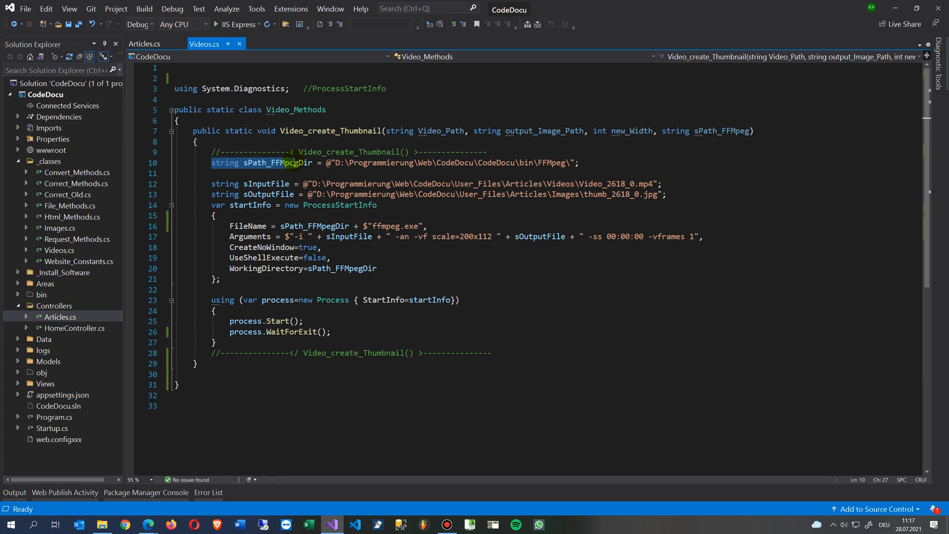
mouse_move(281, 162)
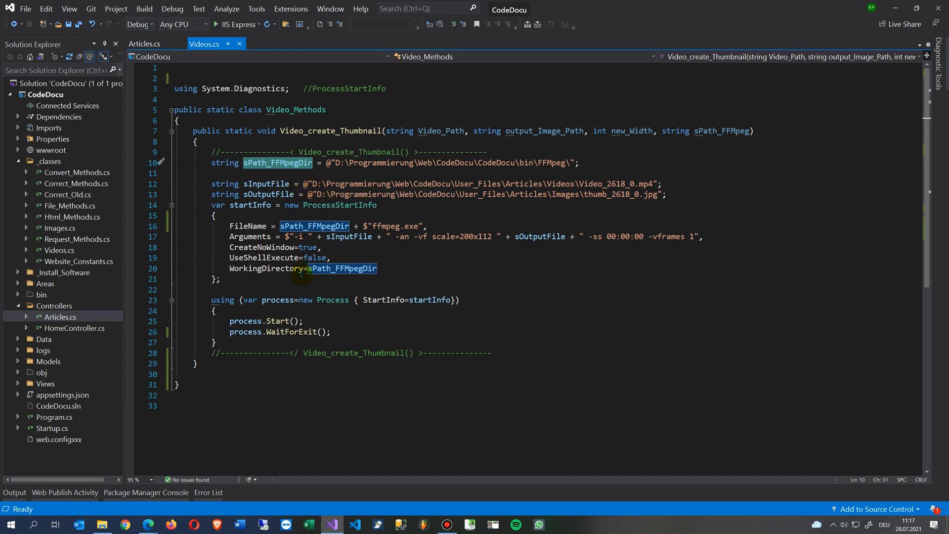
click(267, 268)
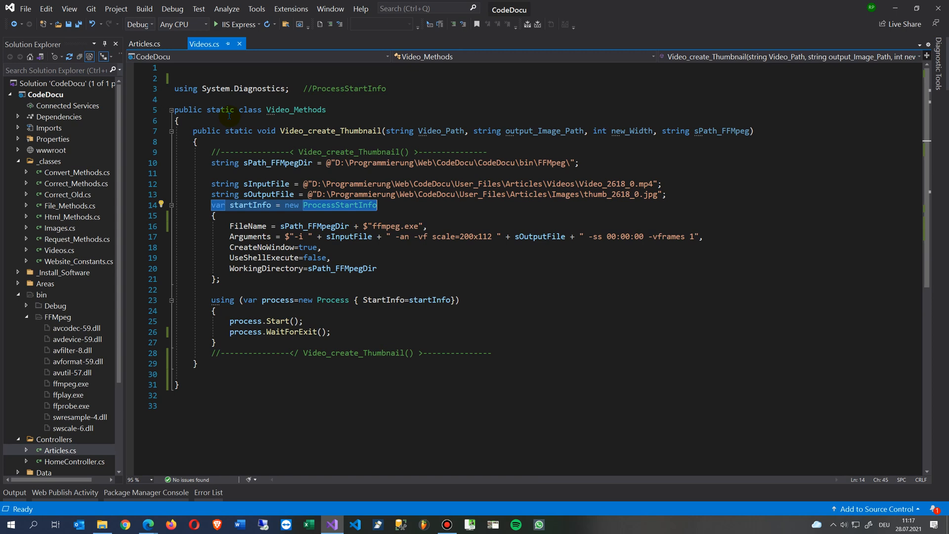
mouse_move(294, 331)
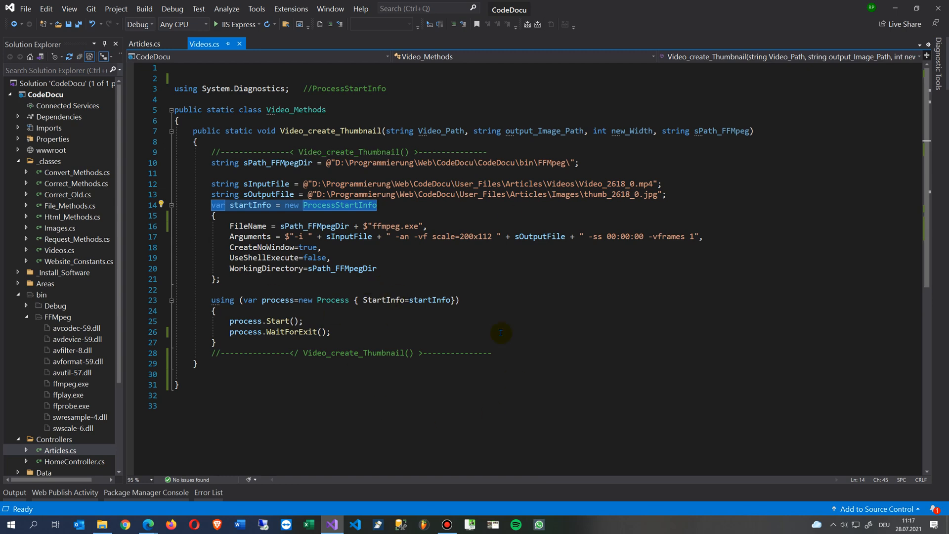
mouse_move(297, 217)
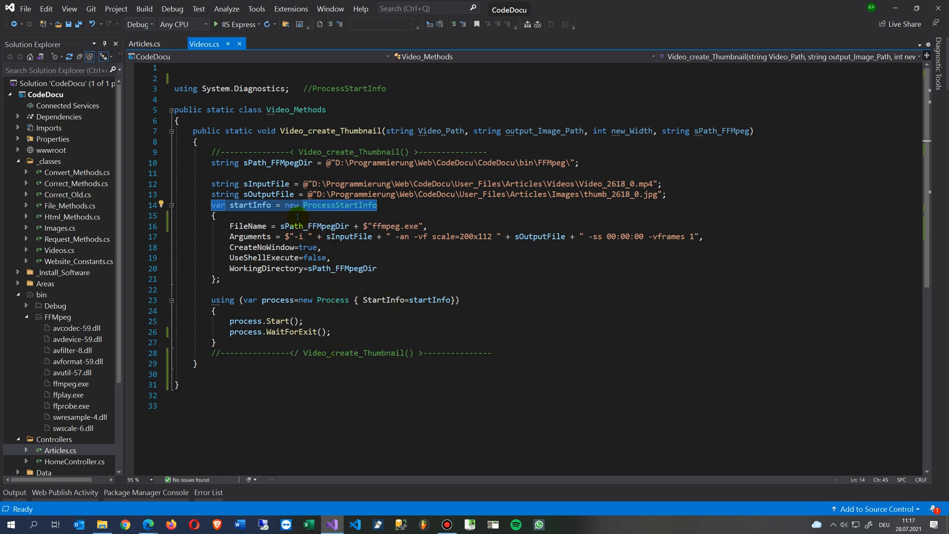
mouse_move(326, 209)
text(Fi)
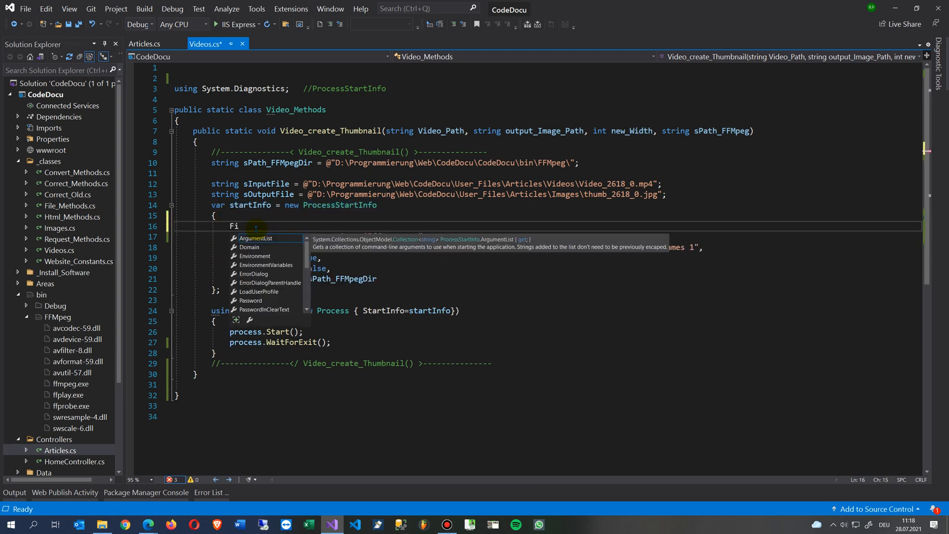
Demo IntelliSense by typing a partial FileName line, then remove it from ProcessStartInfo.
text(lena)
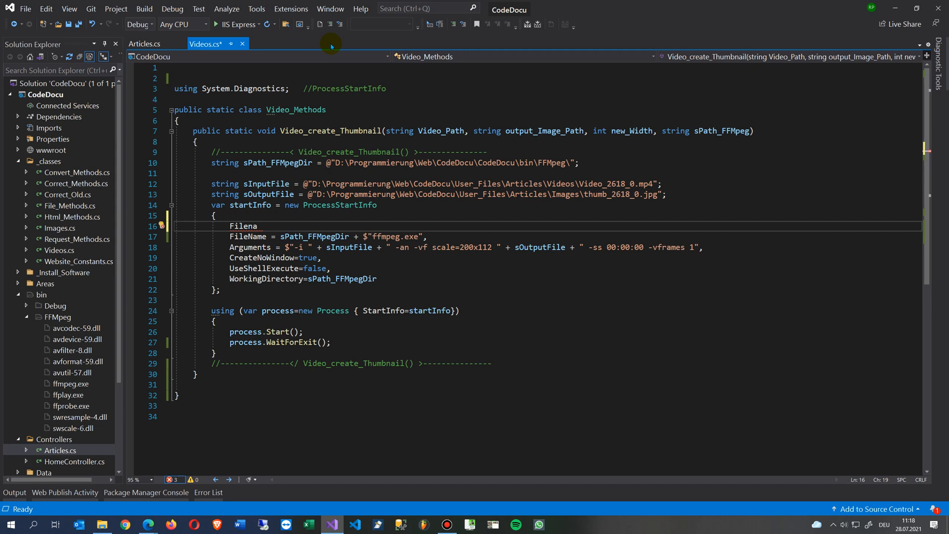
double_click(243, 226)
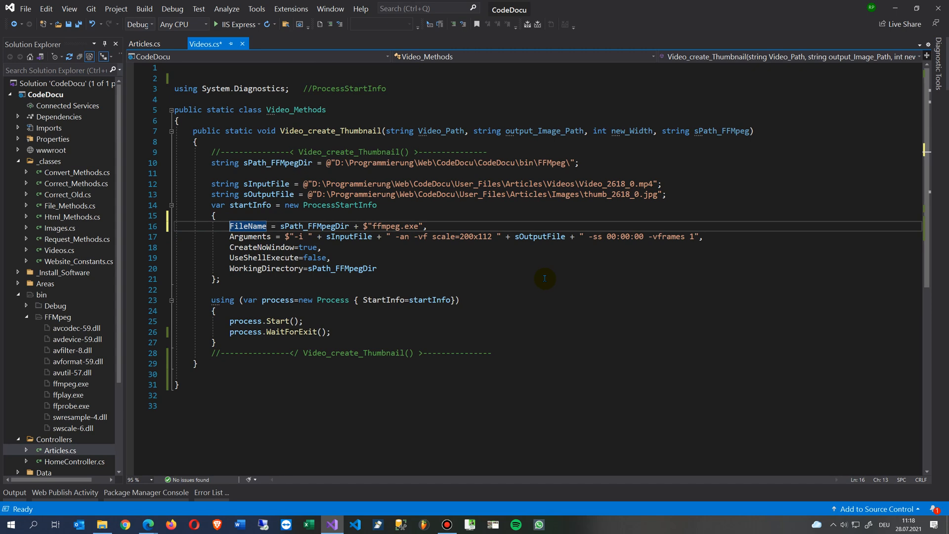
text(Fi)
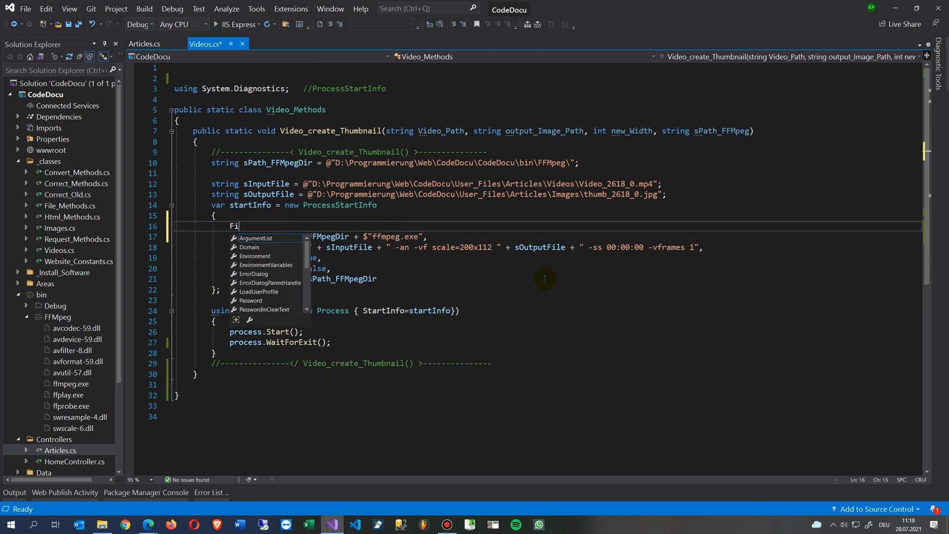
text(le)
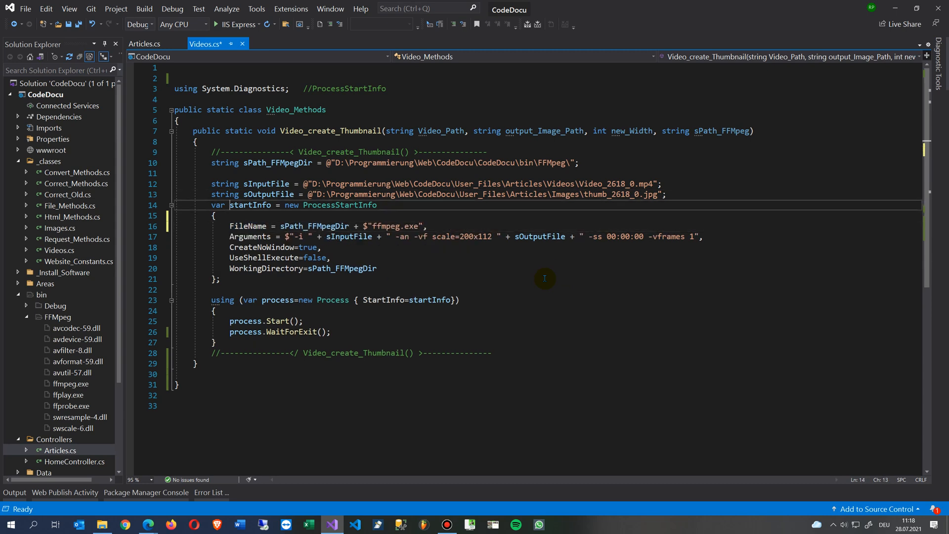
double_click(340, 205)
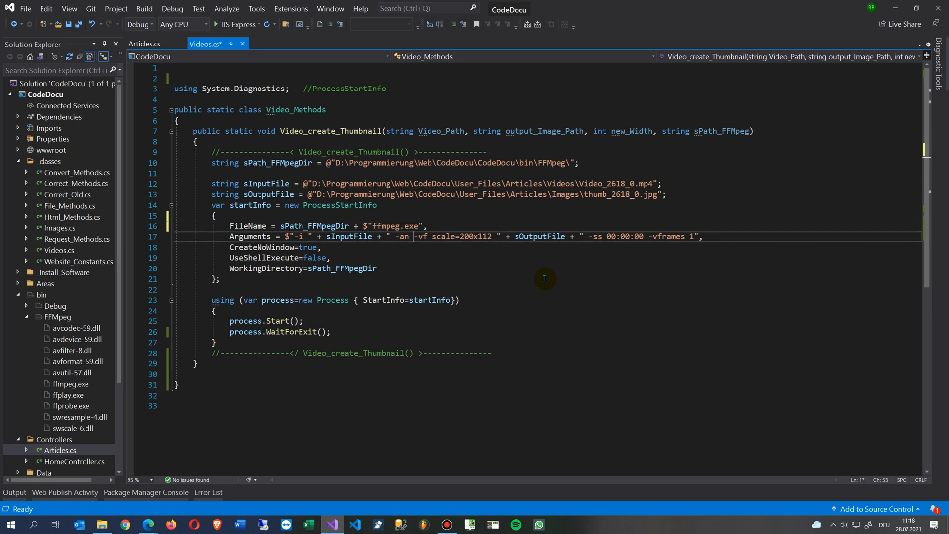
double_click(250, 237)
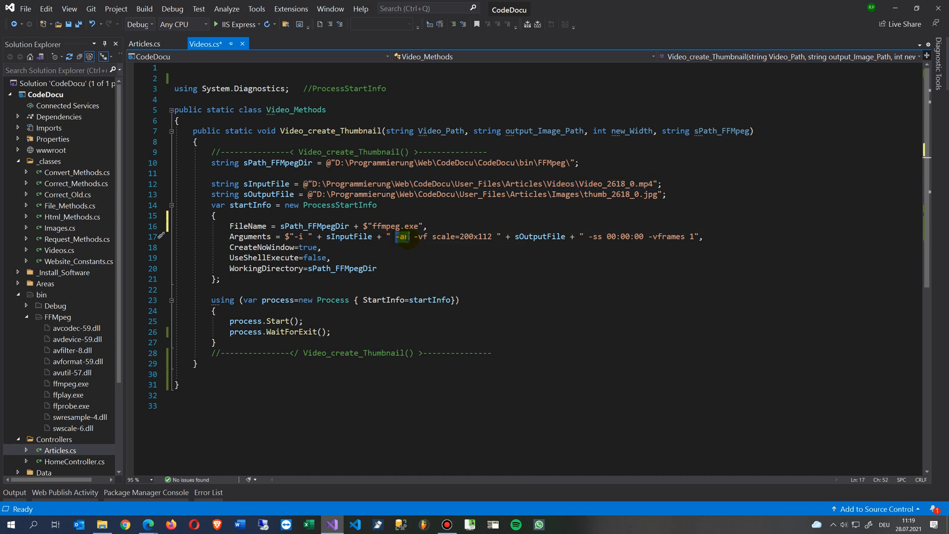
mouse_move(404, 238)
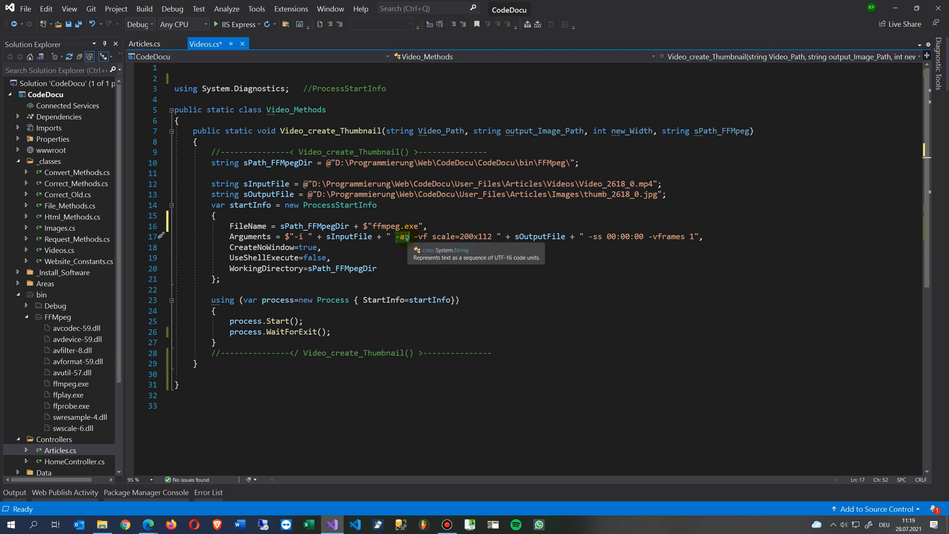
text(n)
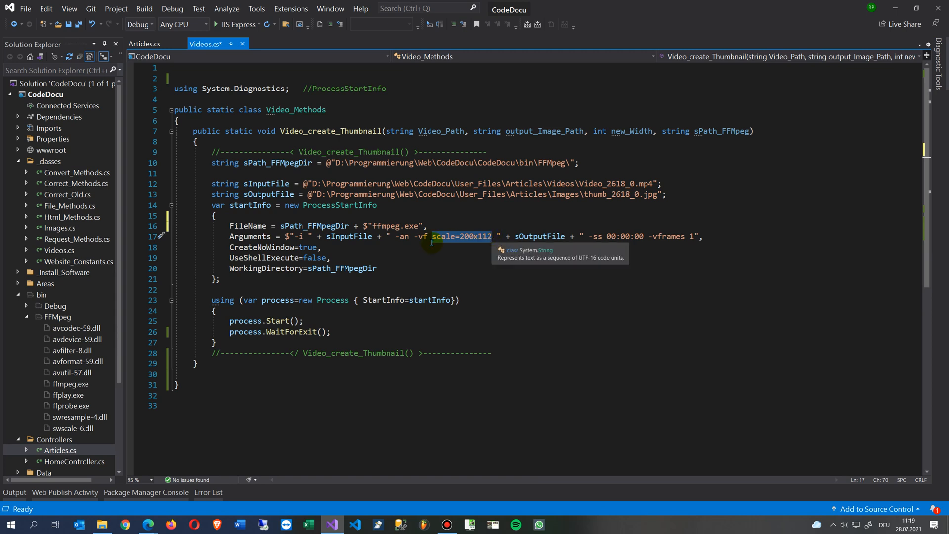
mouse_move(538, 236)
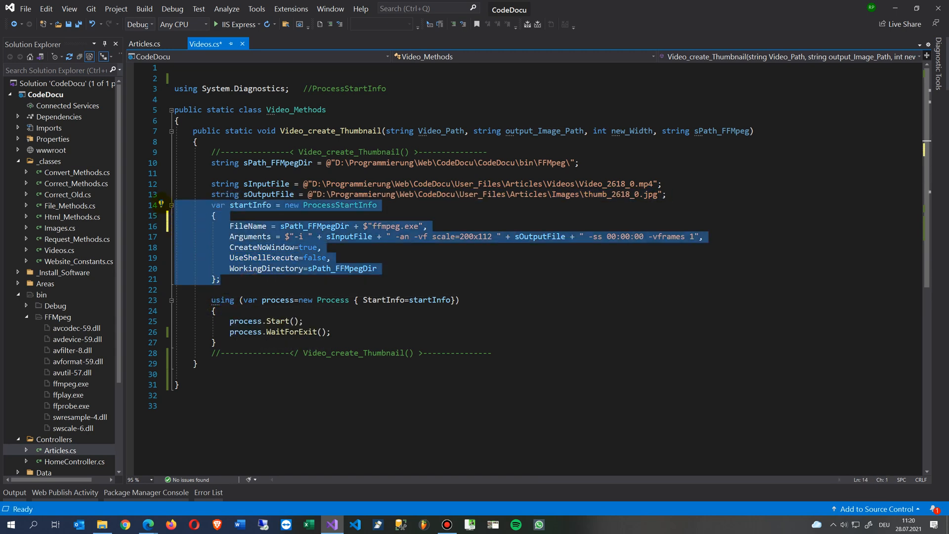
mouse_move(358, 205)
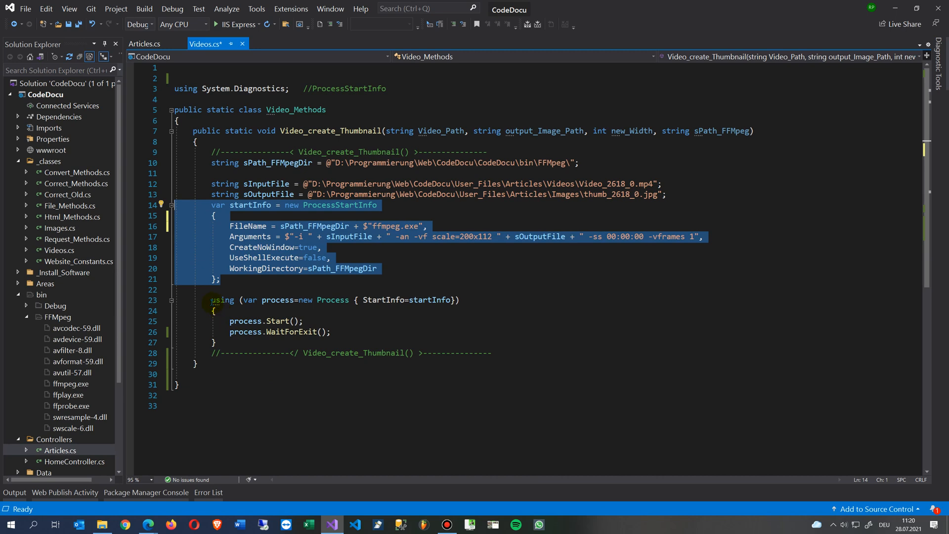
mouse_move(307, 308)
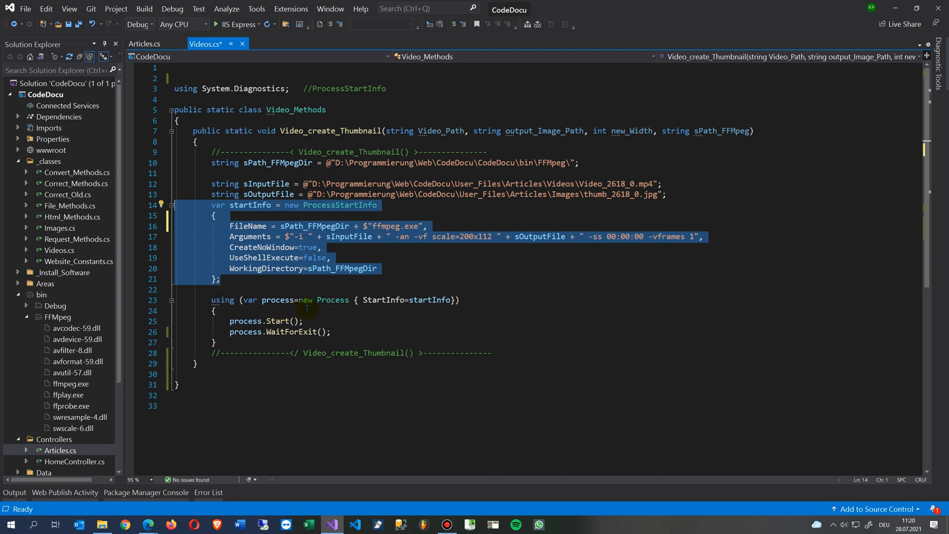
mouse_move(333, 299)
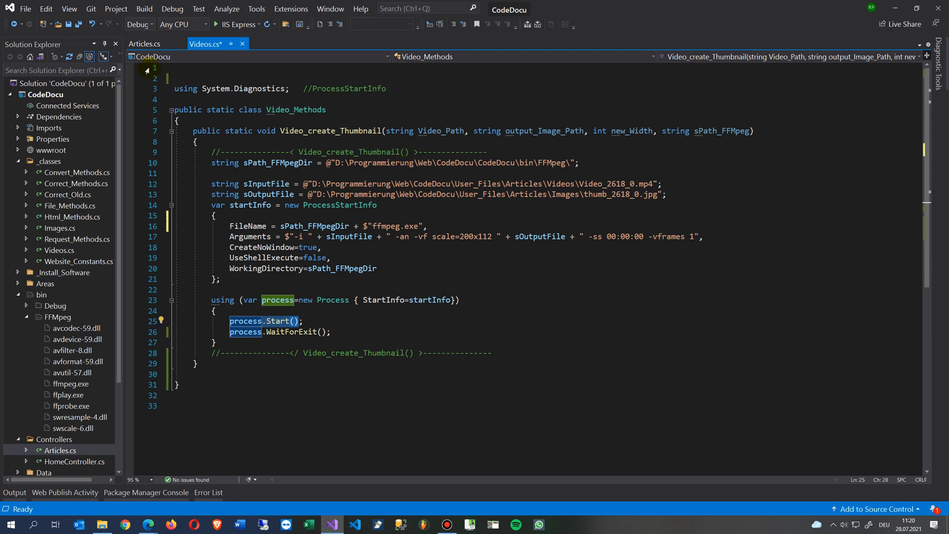
Switch to the Articles.cs tab showing the Edit_Upload_Video action.
click(144, 44)
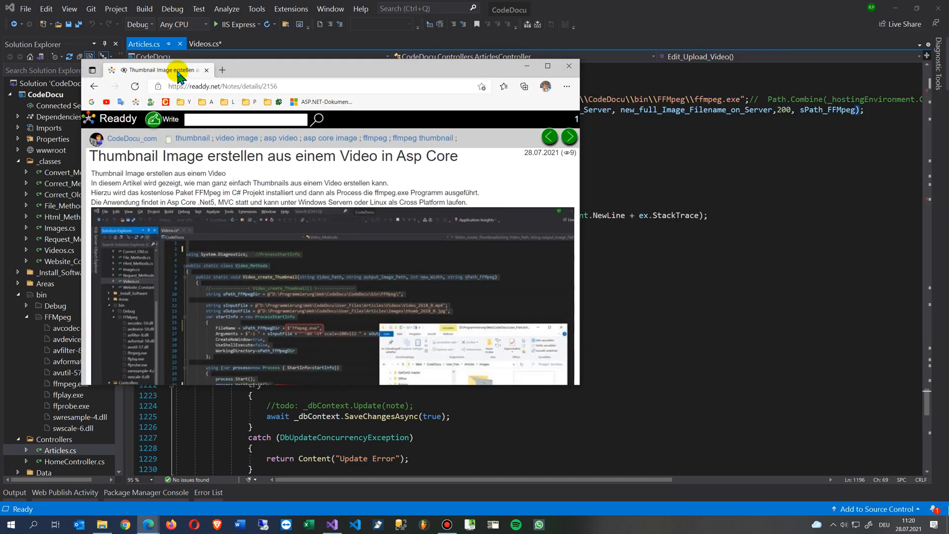
Maximize the Edge window and scroll down the readdy.net article.
click(545, 65)
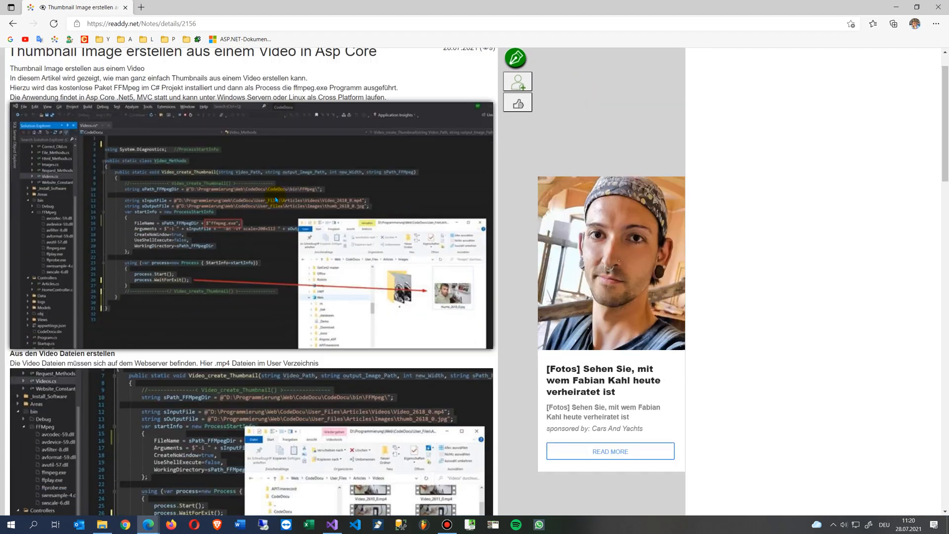
scroll(down, 3)
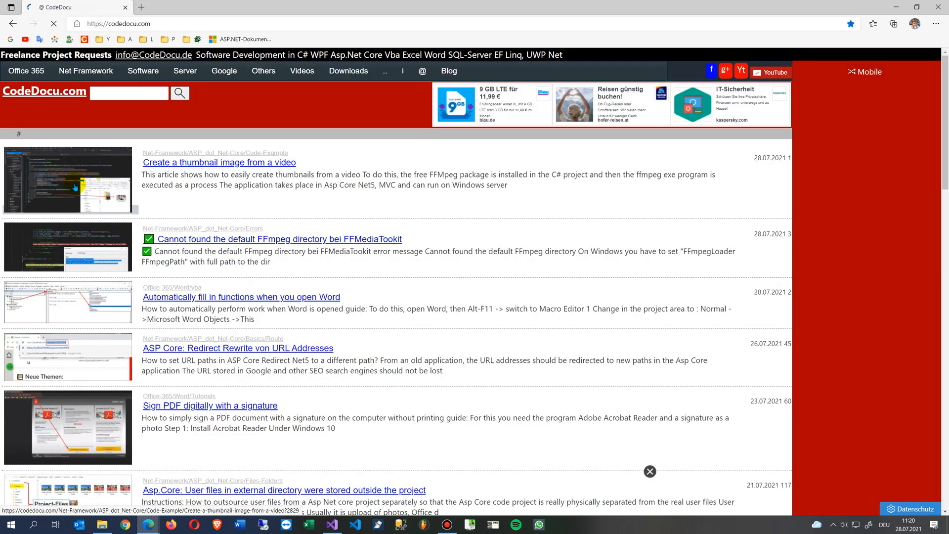
Open 'Create a thumbnail image from a video' and scroll to Save FFmpeg to Asp Core.
click(218, 162)
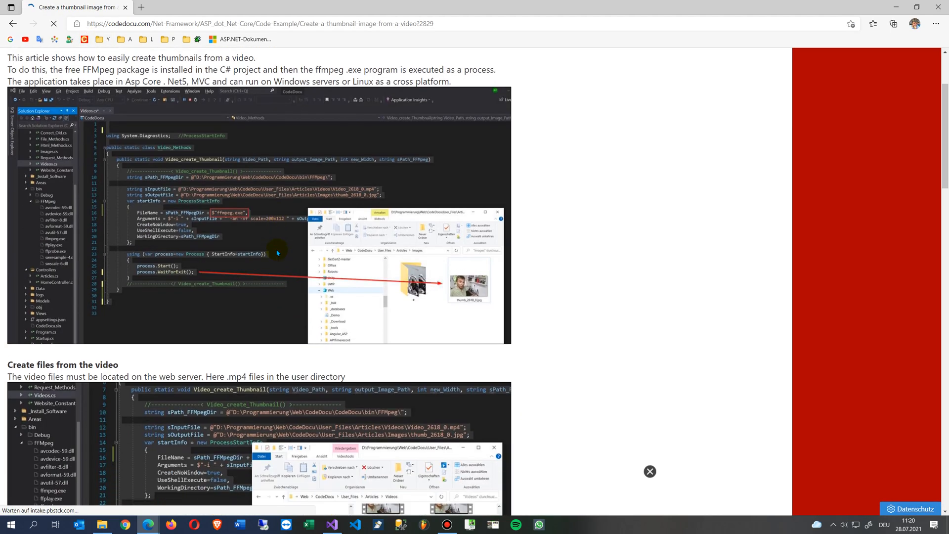
scroll(down, 3)
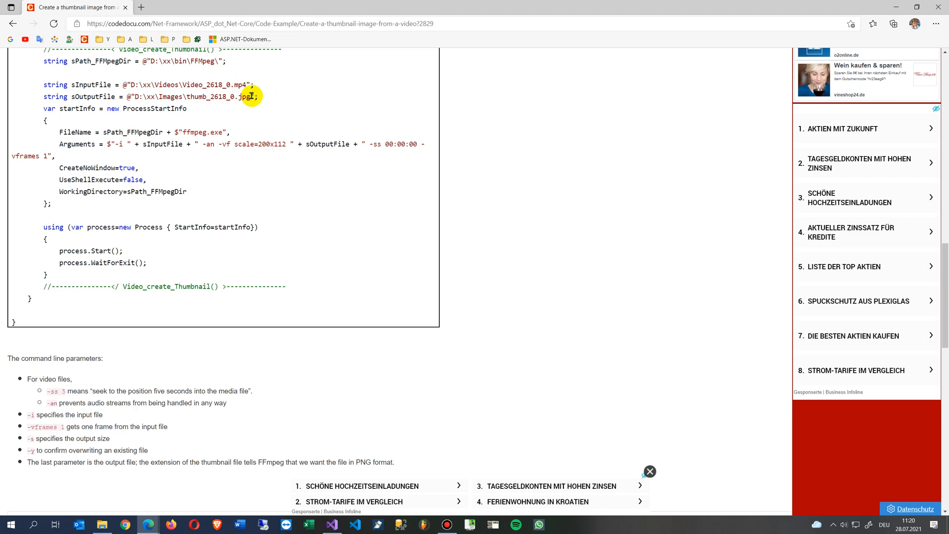
scroll(down, 3)
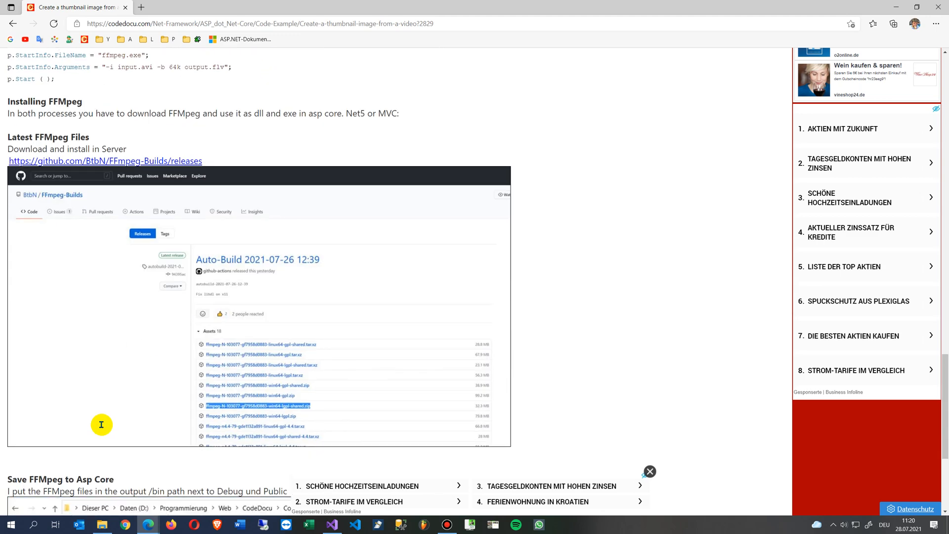
scroll(down, 3)
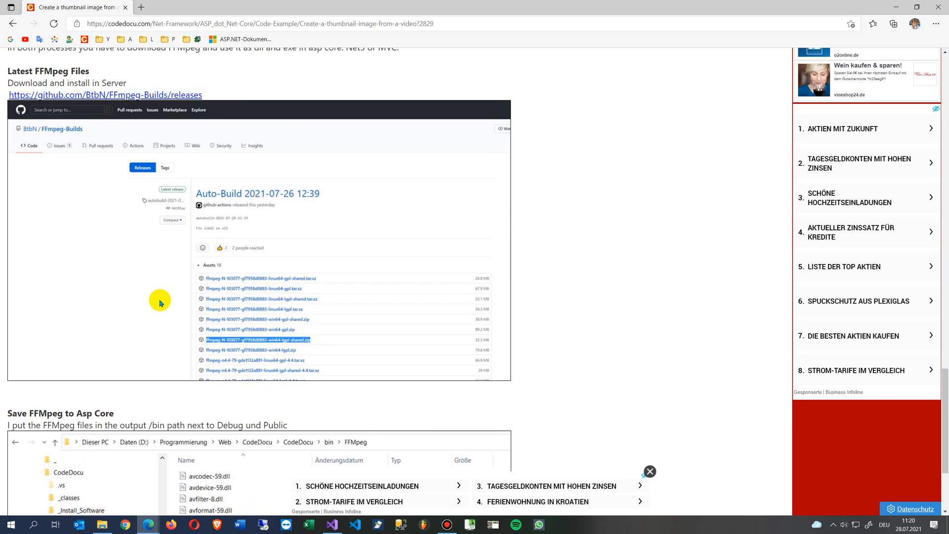
scroll(down, 3)
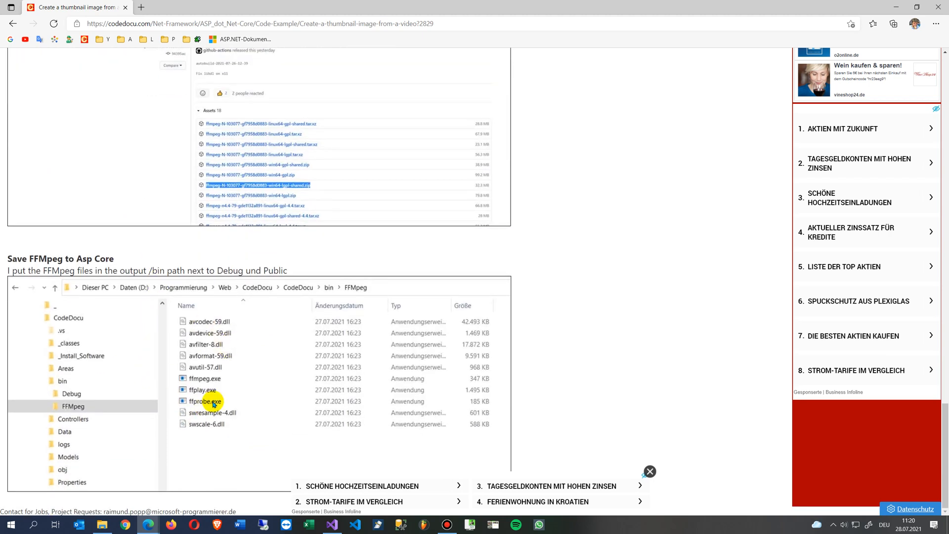